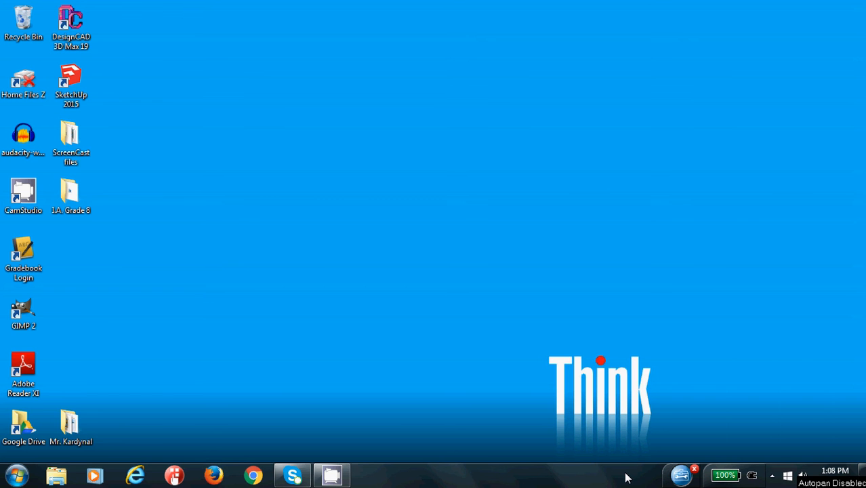
- Launch DesignCAD 3D MAX 19 from its desktop shortcut
{"action": "left_click", "coordinate": [70, 24]}
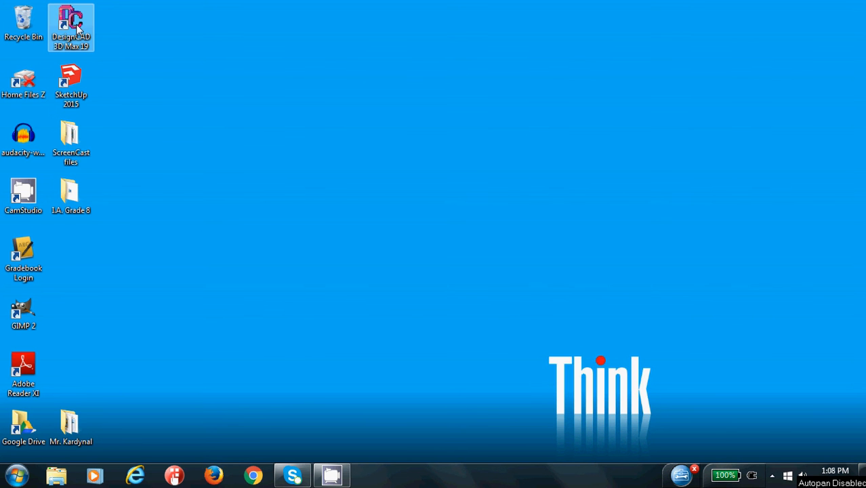
{"action": "left_click", "coordinate": [71, 25]}
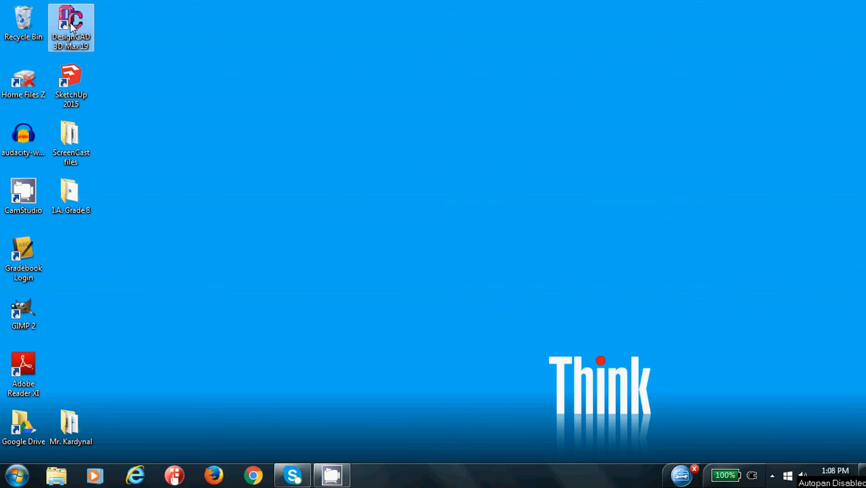
{"action": "mouse_move", "coordinate": [72, 20]}
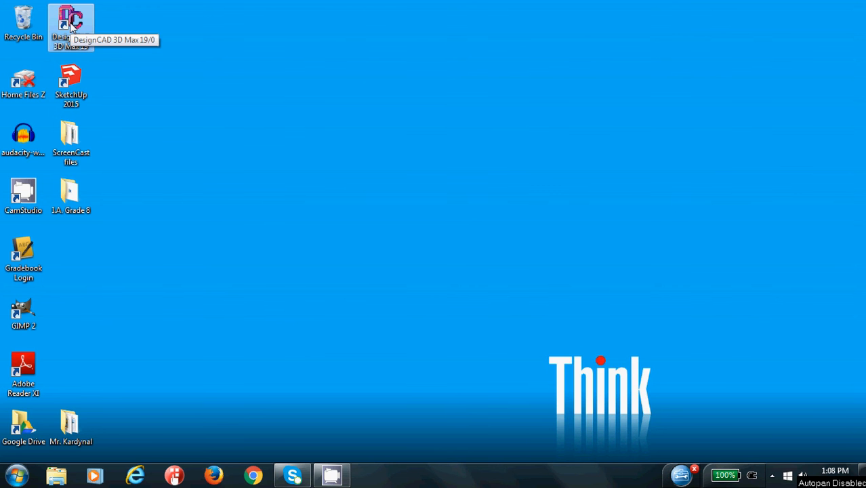
{"action": "double_click", "coordinate": [70, 21]}
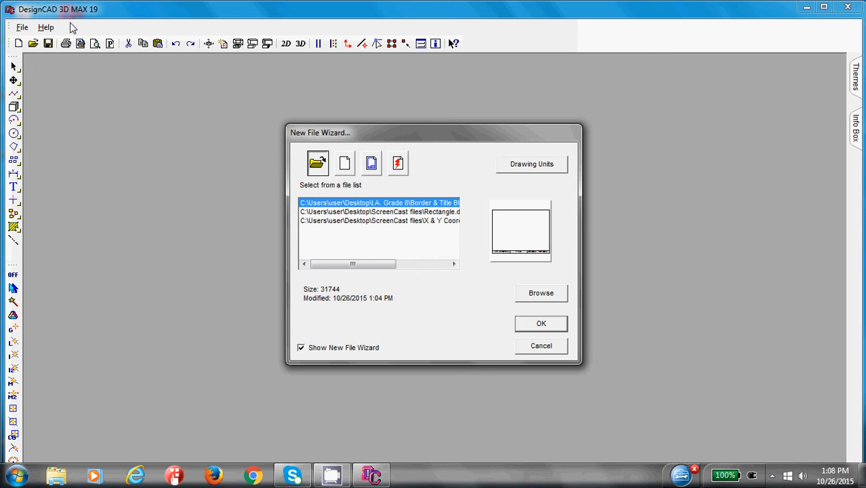
{"action": "mouse_move", "coordinate": [306, 228]}
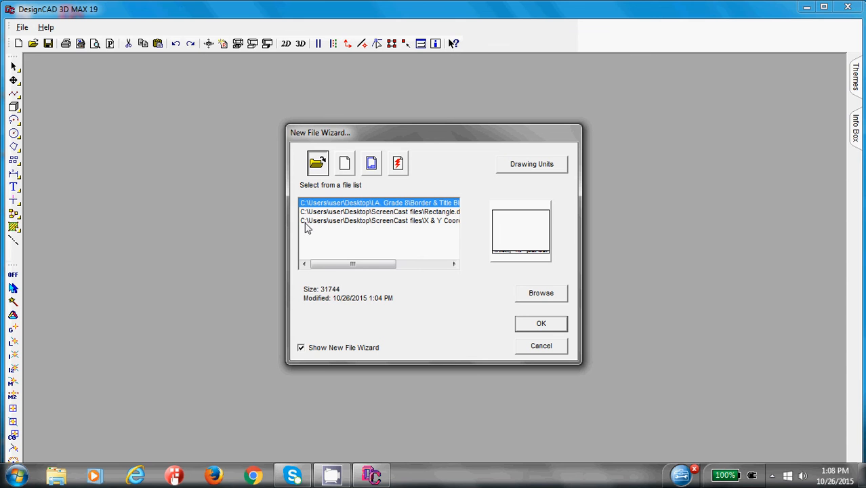
{"action": "mouse_move", "coordinate": [332, 241]}
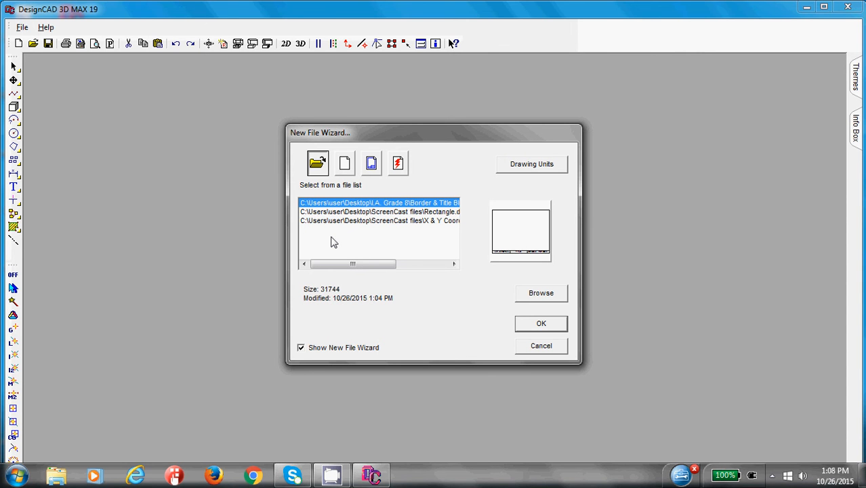
- Review the Drawing Units in the New File Wizard, keeping millimeters, and accept them
{"action": "left_click", "coordinate": [531, 163]}
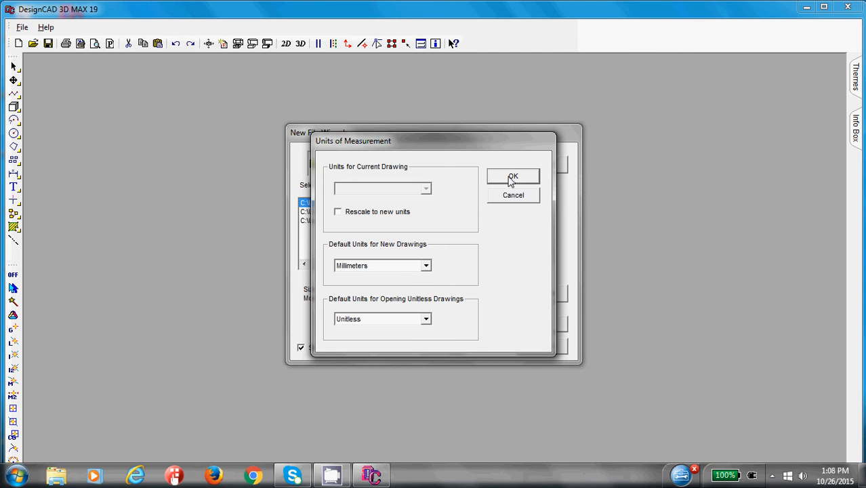
{"action": "left_click", "coordinate": [513, 176]}
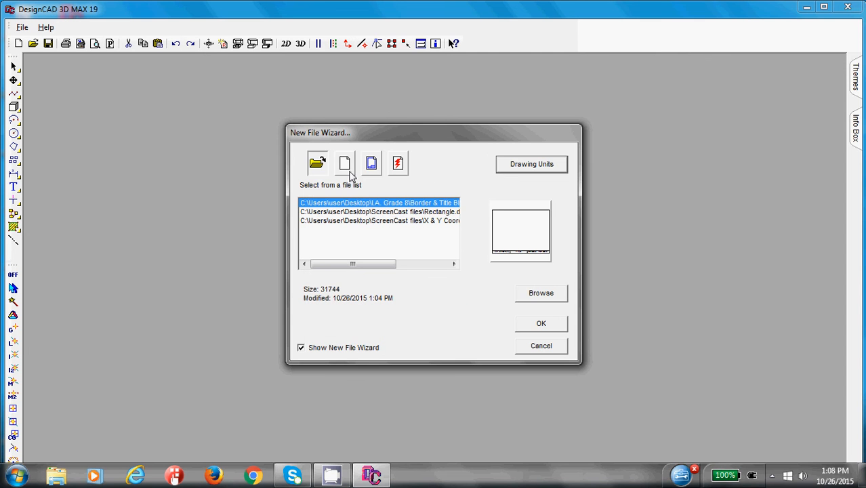
{"action": "mouse_move", "coordinate": [345, 163]}
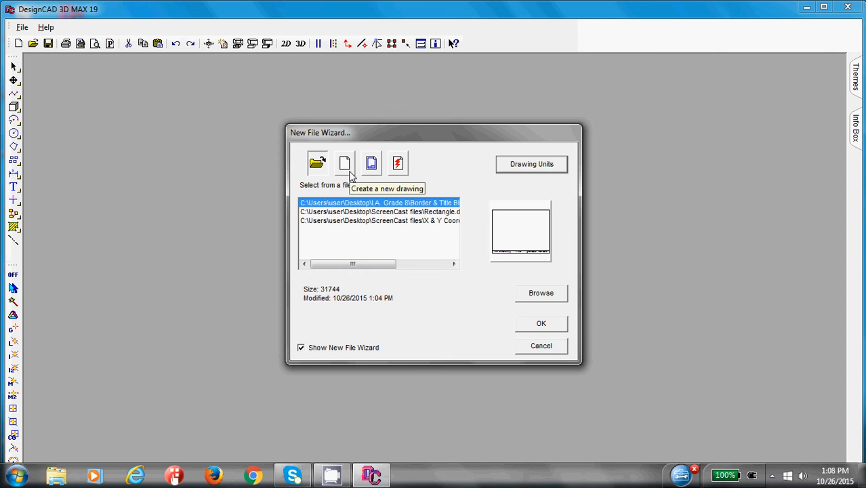
- Start a new blank drawing and choose the Ortho Line mode for the border's first edge
{"action": "left_click", "coordinate": [541, 323]}
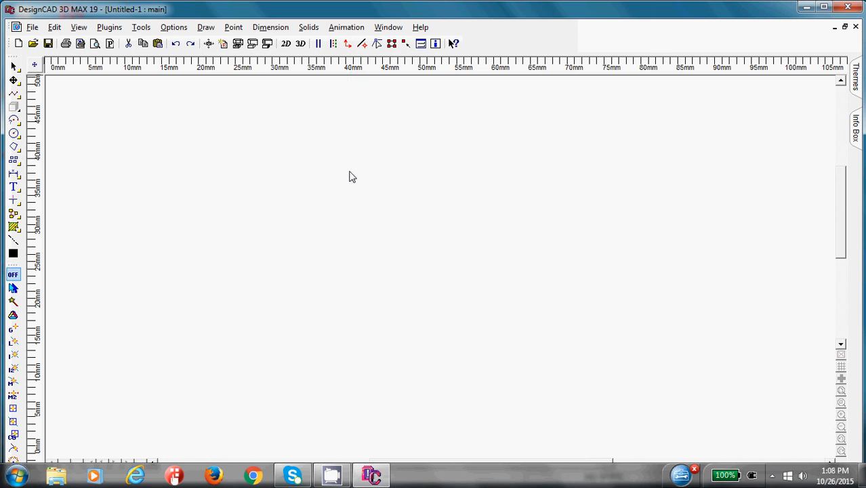
{"action": "left_click", "coordinate": [285, 44]}
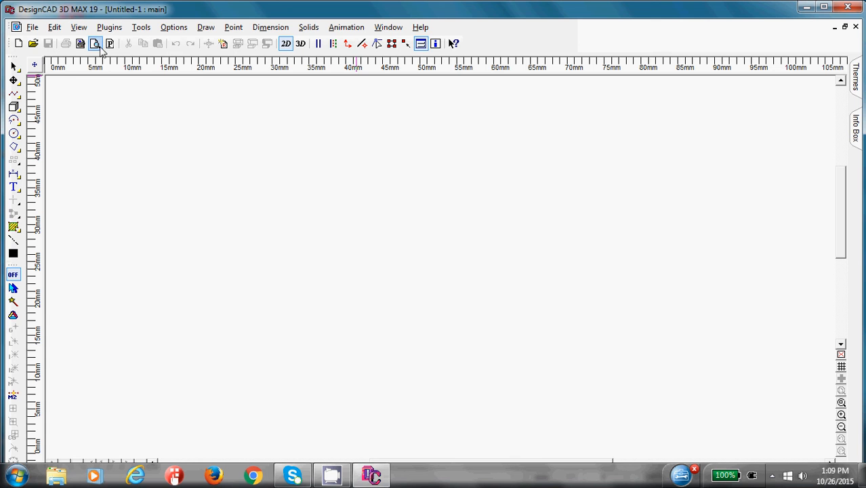
{"action": "mouse_move", "coordinate": [94, 43]}
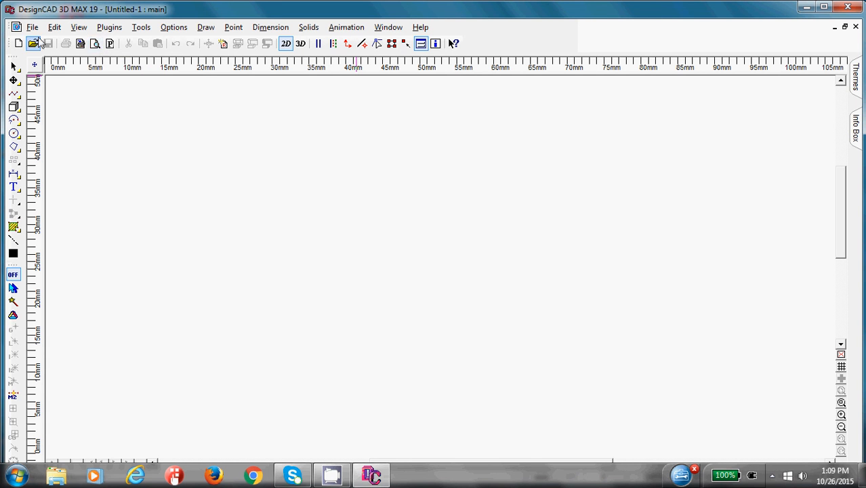
{"action": "left_click", "coordinate": [13, 94]}
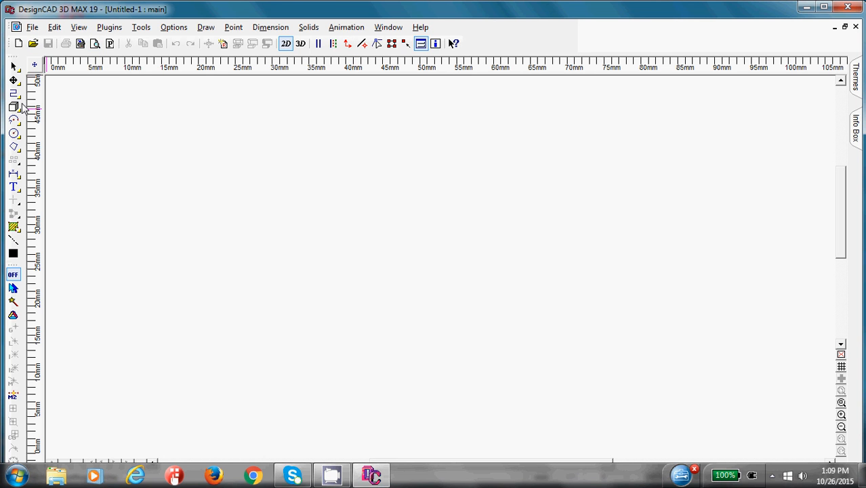
{"action": "mouse_move", "coordinate": [14, 94]}
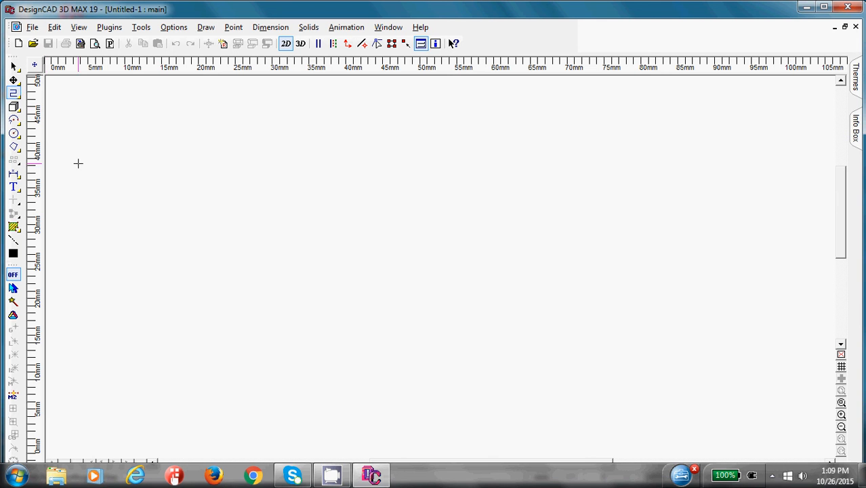
{"action": "mouse_move", "coordinate": [90, 265]}
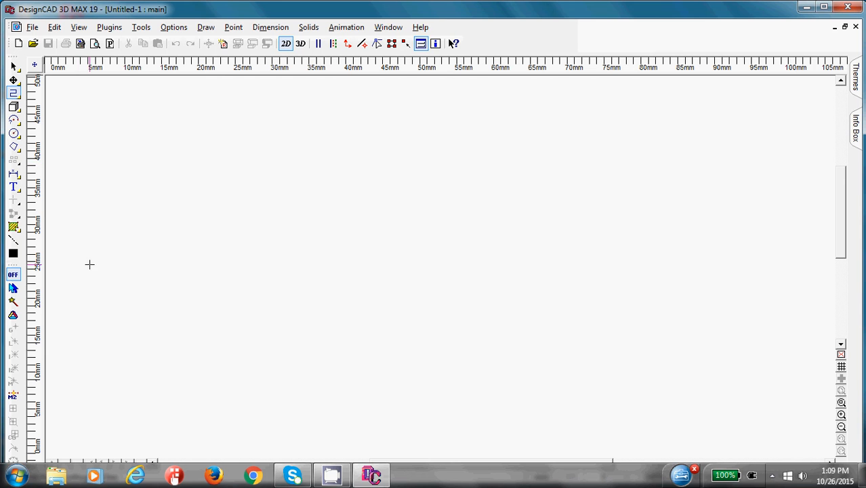
{"action": "mouse_move", "coordinate": [65, 426]}
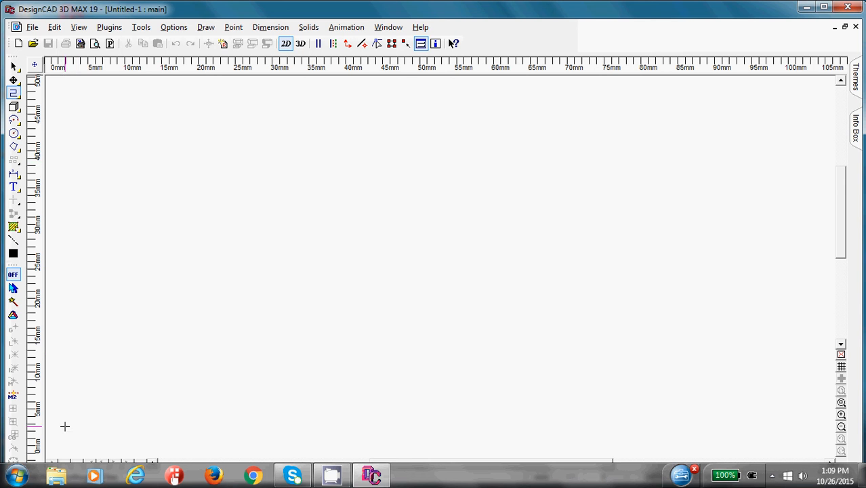
{"action": "mouse_move", "coordinate": [63, 431]}
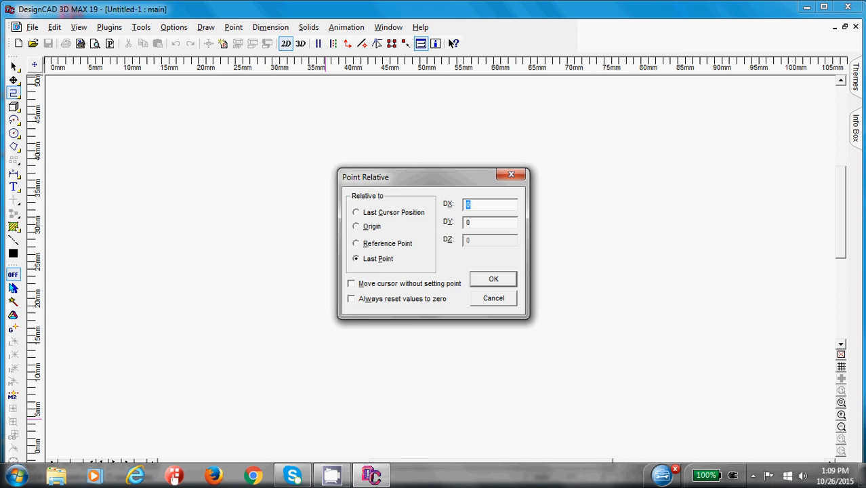
- Draw the bottom border line 260 mm long using a relative offset of DX 260, DY 0
{"action": "type", "text": "26"}
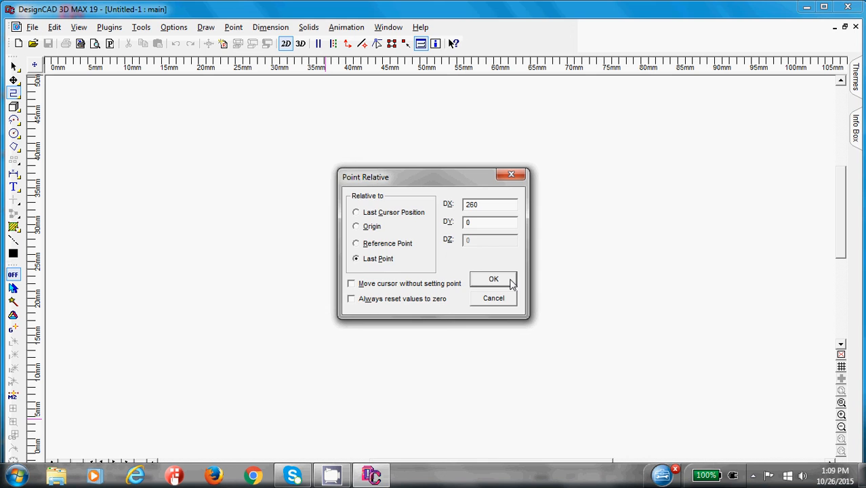
{"action": "left_click", "coordinate": [494, 279]}
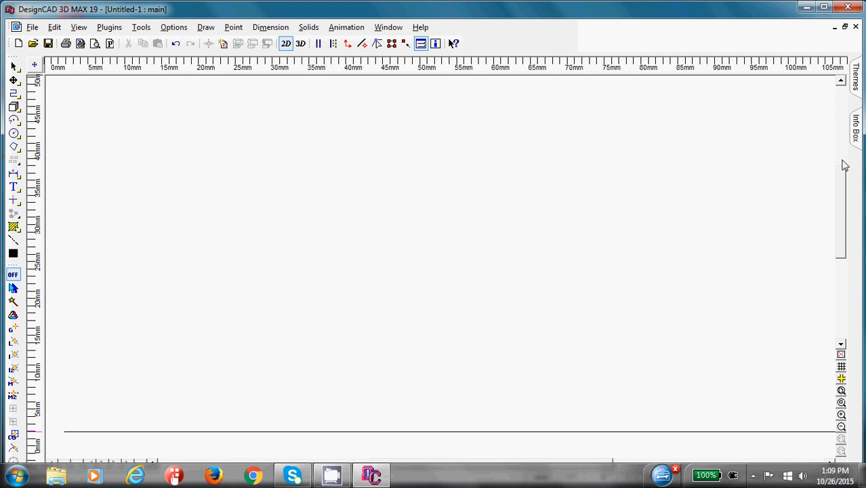
{"action": "mouse_move", "coordinate": [826, 73]}
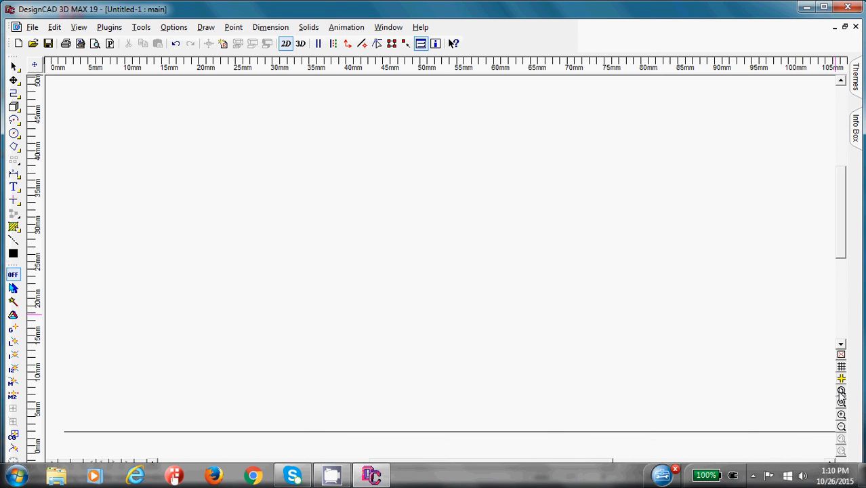
{"action": "mouse_move", "coordinate": [840, 391]}
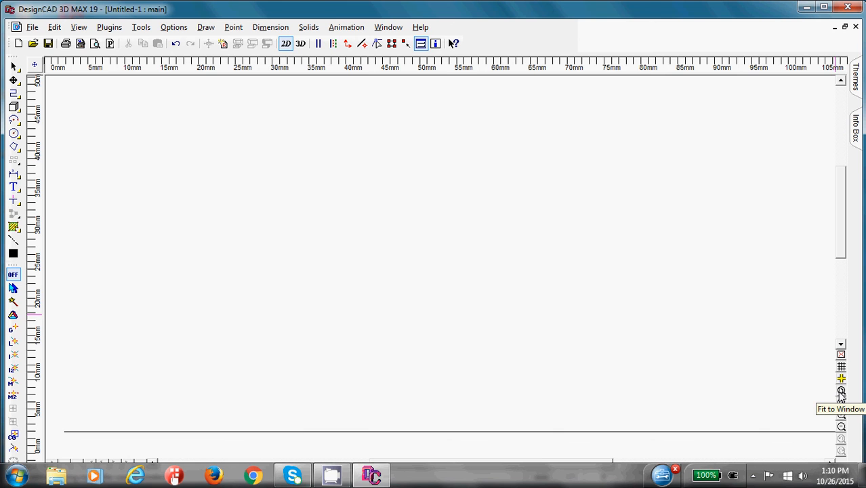
- Fit the whole 260 mm bottom line into the window
{"action": "left_click", "coordinate": [840, 390]}
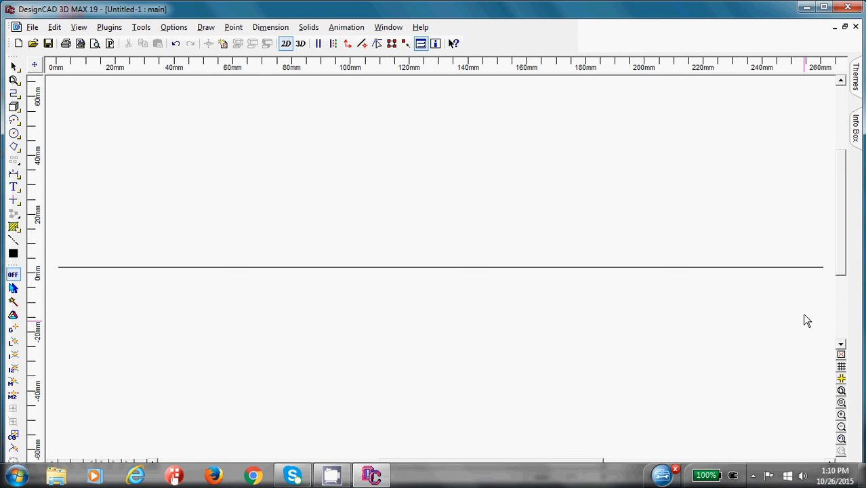
{"action": "mouse_move", "coordinate": [816, 276]}
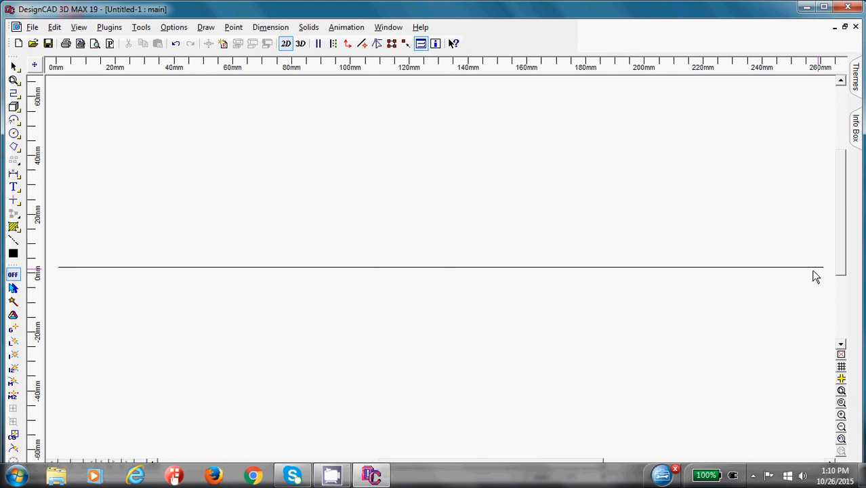
{"action": "mouse_move", "coordinate": [841, 429]}
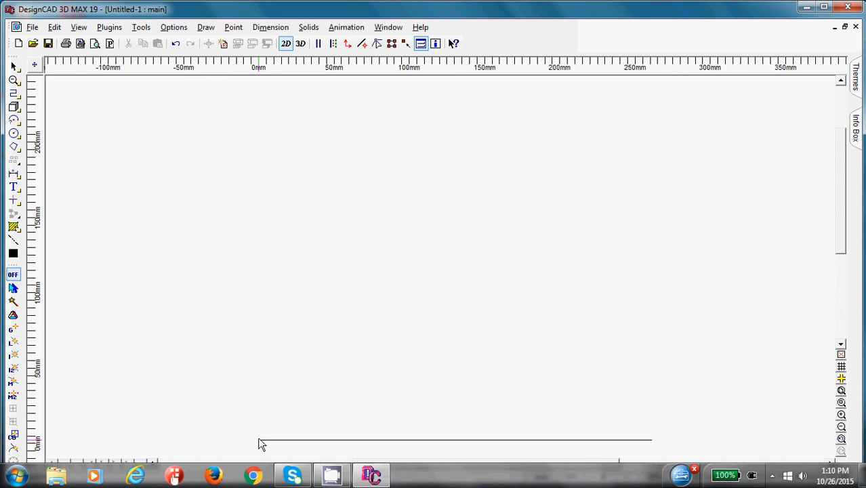
{"action": "mouse_move", "coordinate": [266, 232]}
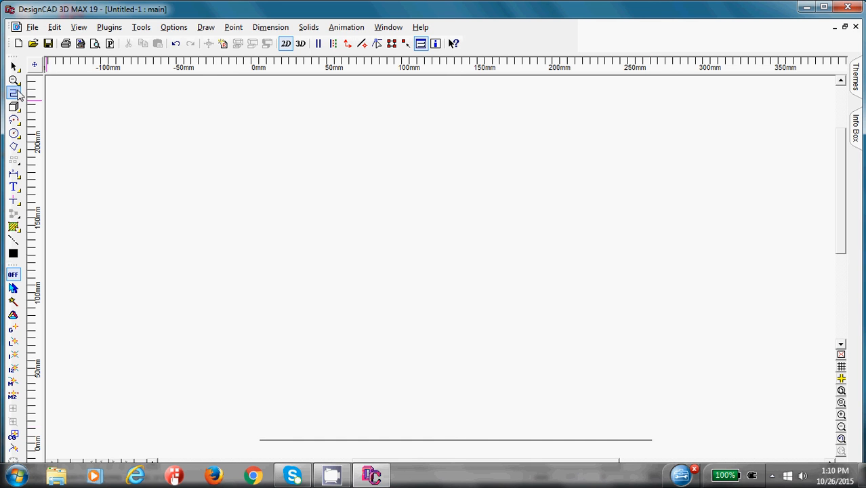
{"action": "mouse_move", "coordinate": [13, 92]}
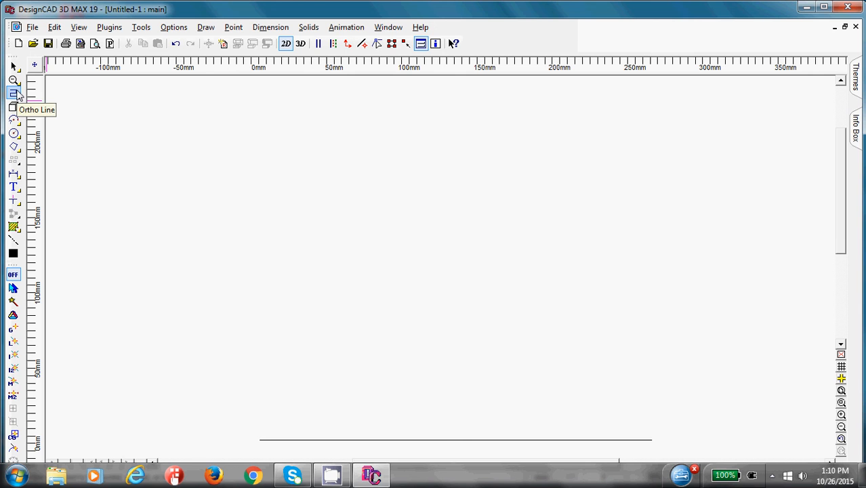
- Continue the border upward with a relative offset of DX 0, DY 196 from the last point
{"action": "left_click", "coordinate": [14, 92]}
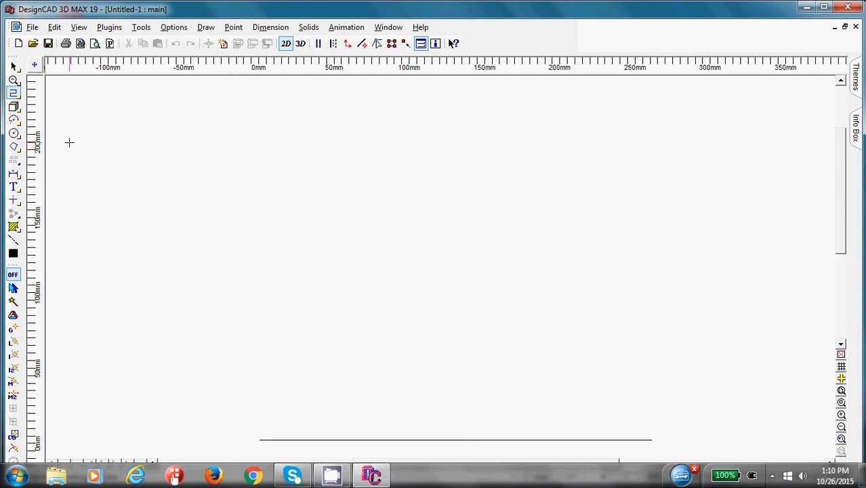
{"action": "mouse_move", "coordinate": [263, 427]}
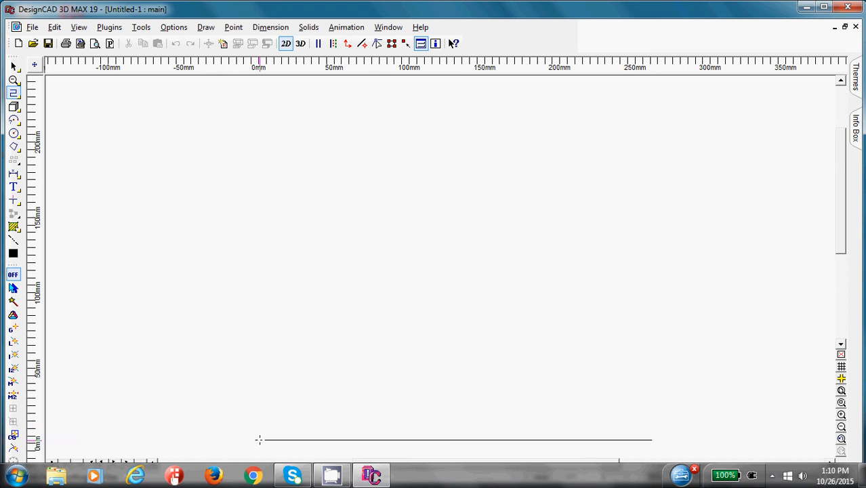
{"action": "left_click_drag", "start_coordinate": [260, 439], "coordinate": [260, 358]}
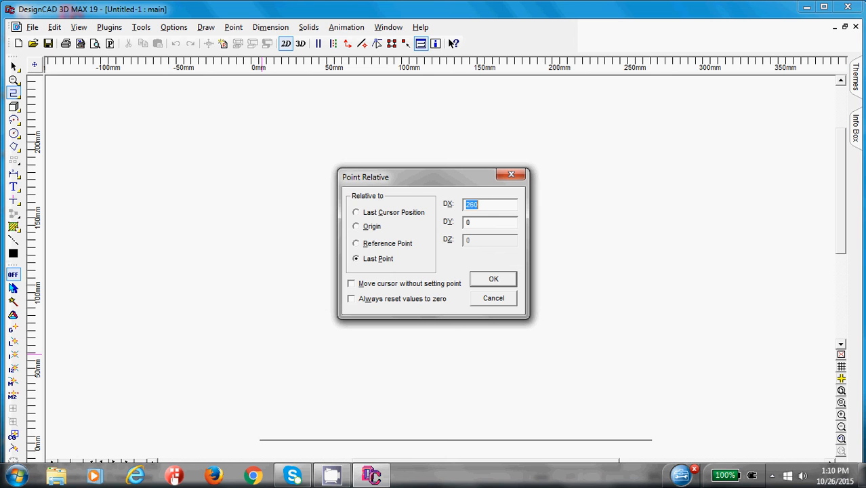
{"action": "type", "text": "0"}
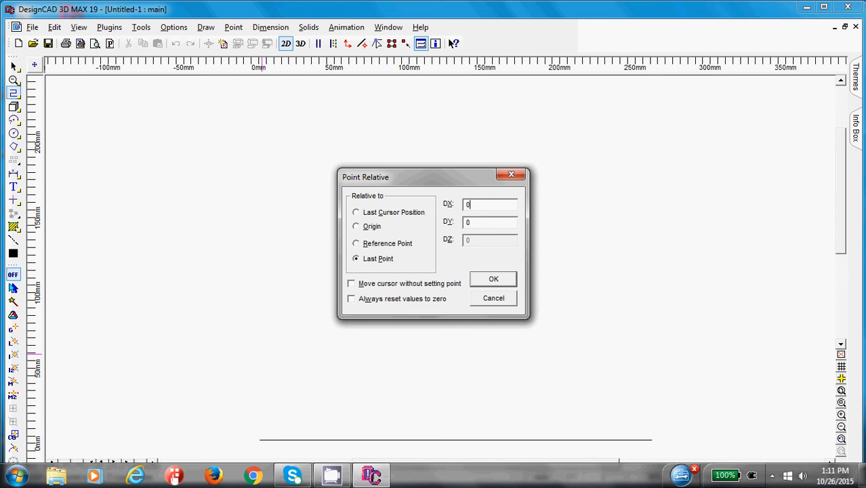
{"action": "left_click", "coordinate": [490, 222]}
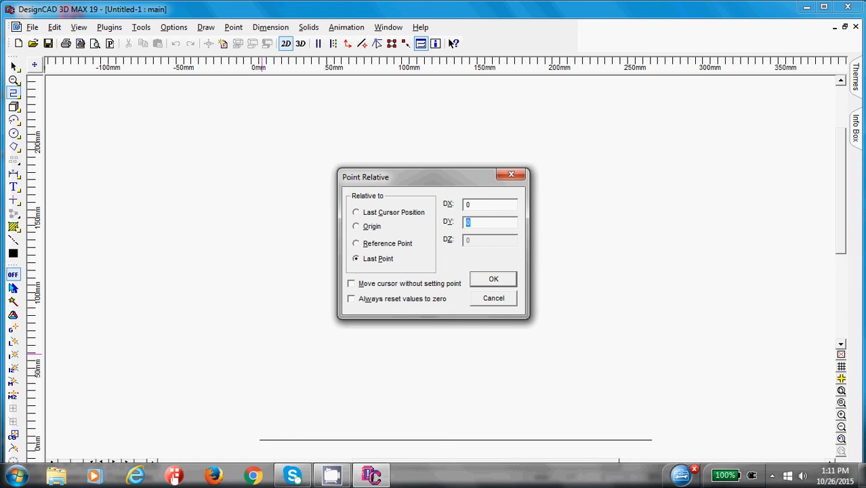
{"action": "type", "text": "19"}
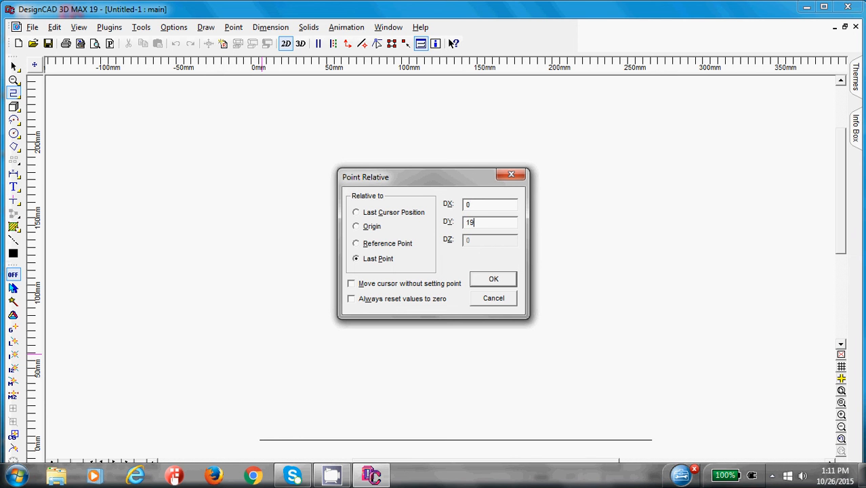
{"action": "type", "text": "6"}
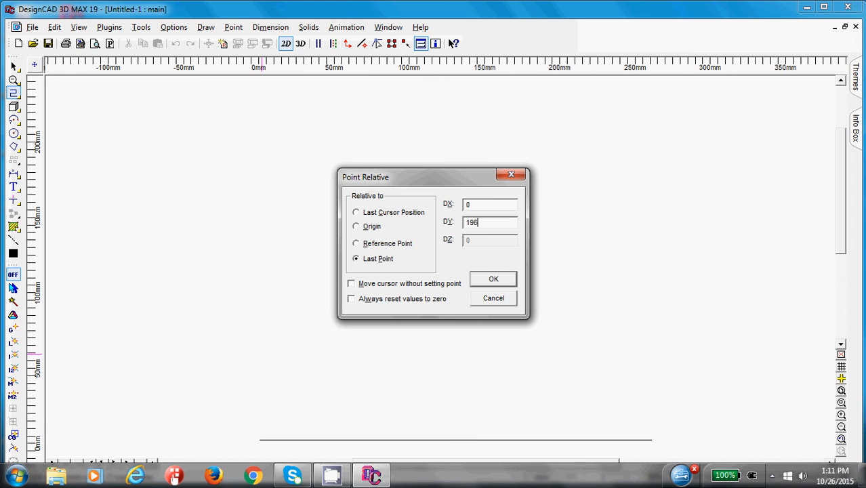
{"action": "mouse_move", "coordinate": [364, 267]}
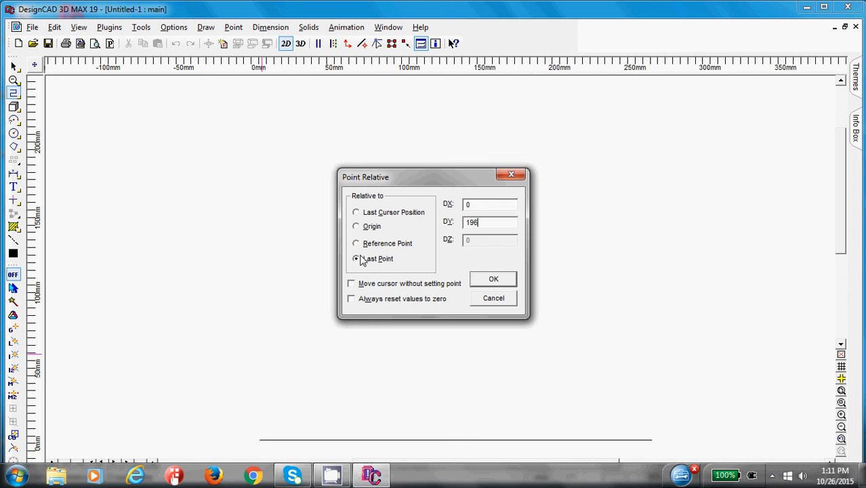
{"action": "left_click", "coordinate": [494, 279]}
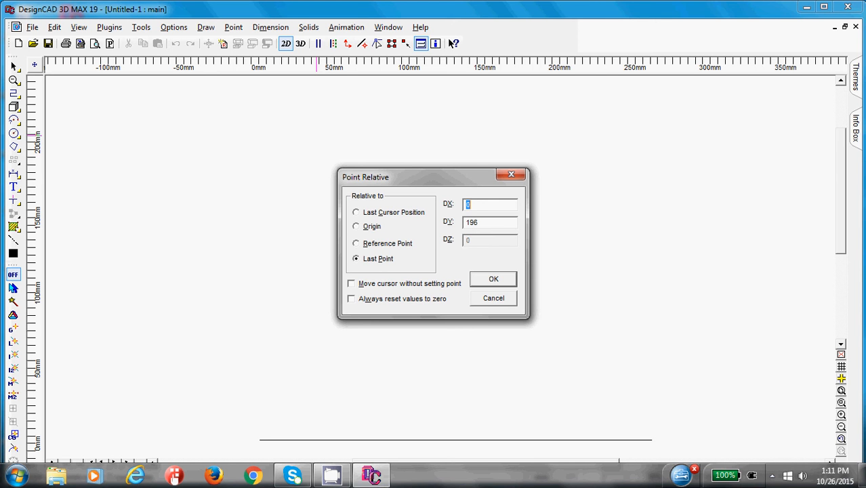
- Add the top edge with DX 260, DY 0 to close the 260 x 196 mm rectangle
{"action": "type", "text": "260"}
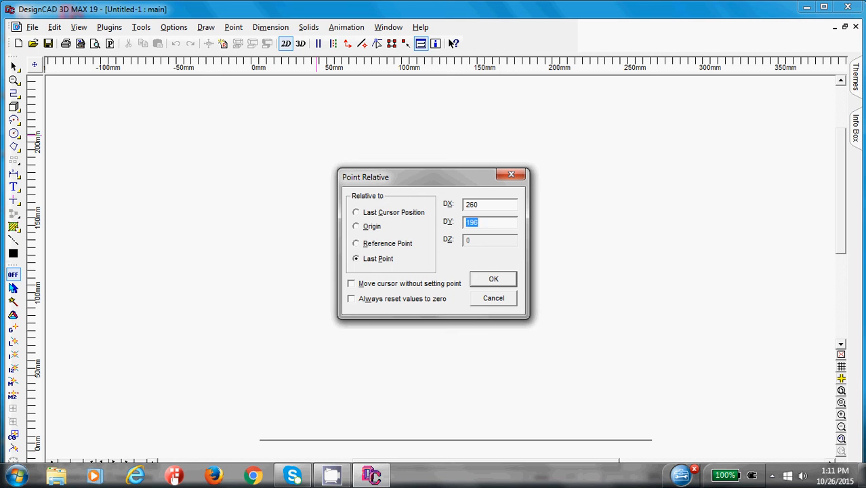
{"action": "type", "text": "0"}
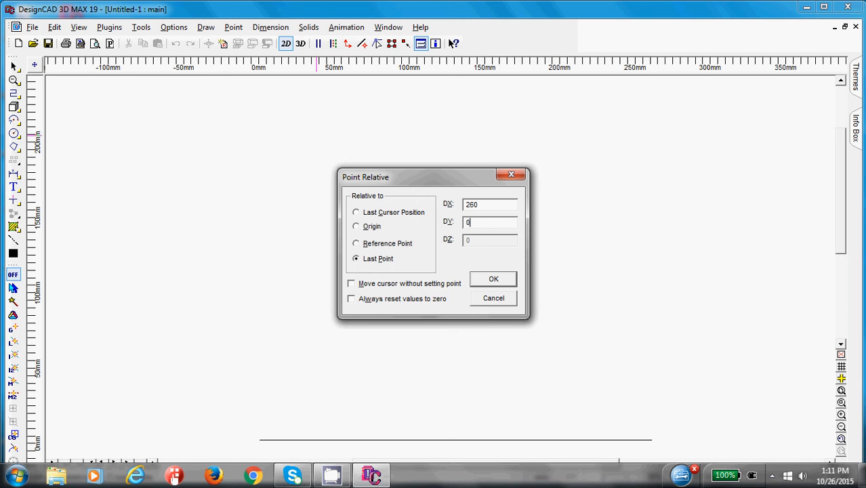
{"action": "left_click", "coordinate": [494, 280]}
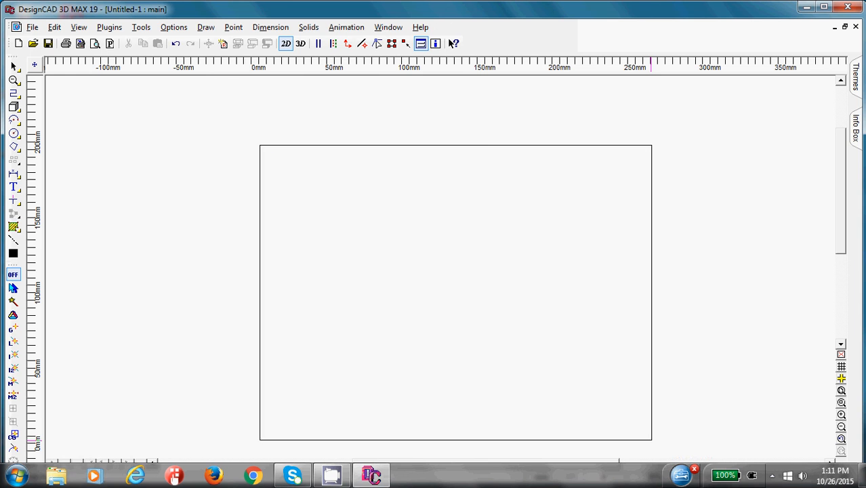
{"action": "mouse_move", "coordinate": [659, 445]}
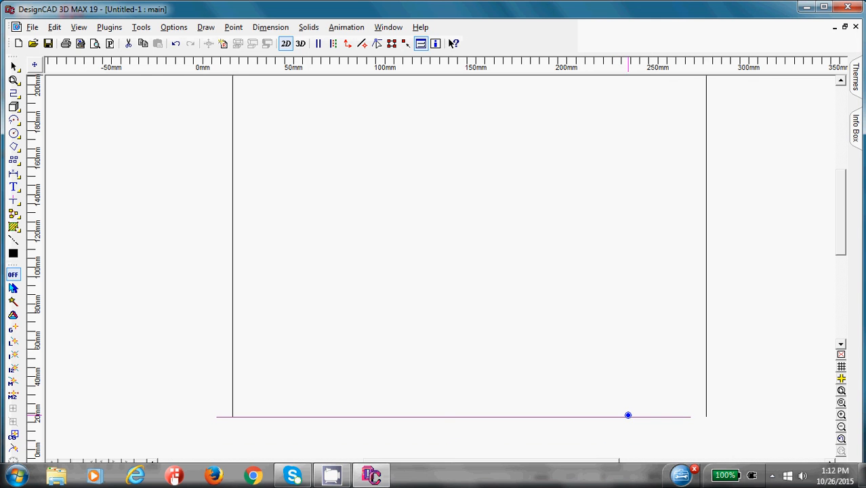
{"action": "mouse_move", "coordinate": [740, 427]}
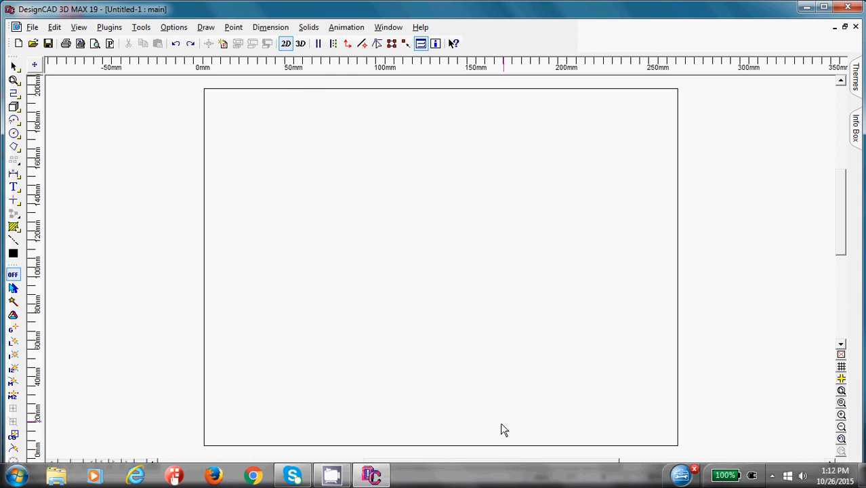
{"action": "mouse_move", "coordinate": [495, 442]}
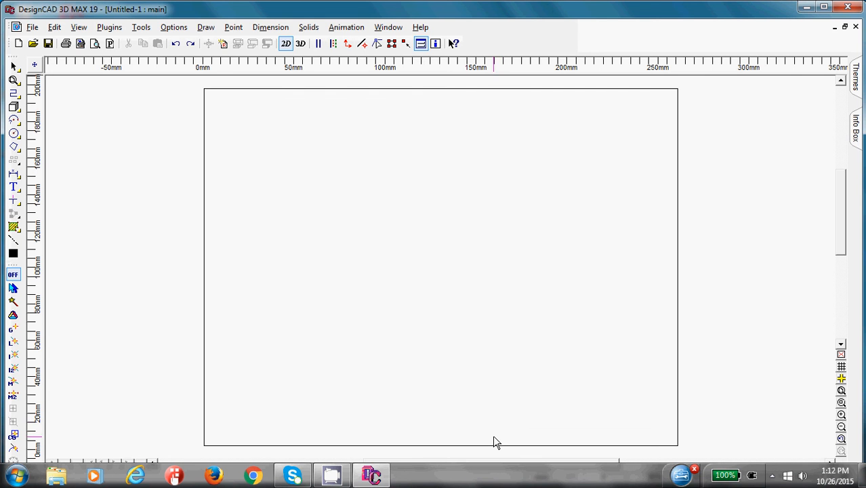
{"action": "mouse_move", "coordinate": [499, 450]}
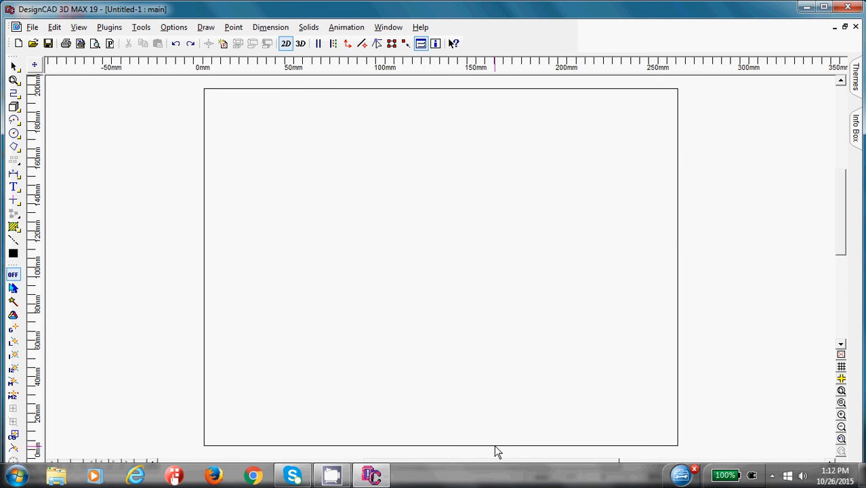
{"action": "mouse_move", "coordinate": [488, 425]}
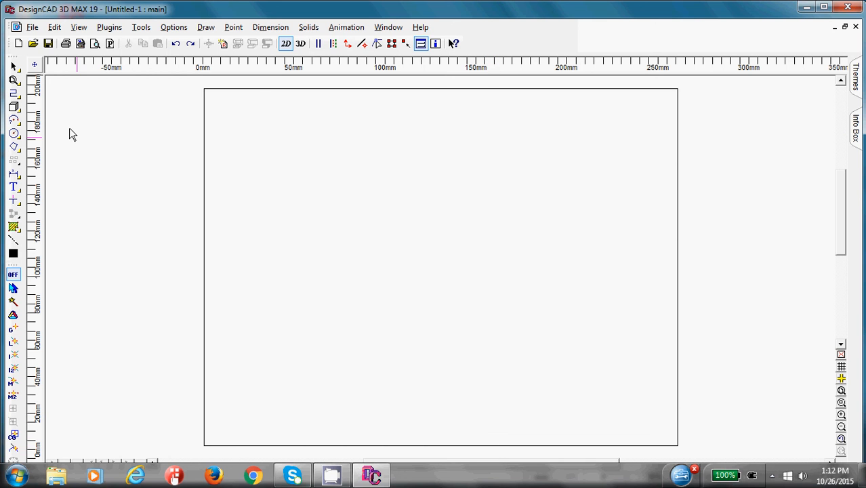
{"action": "left_click", "coordinate": [13, 92]}
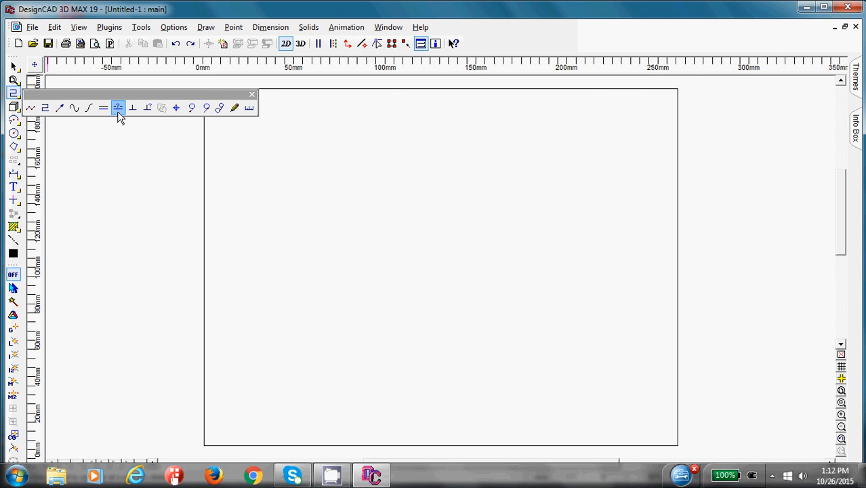
- Place a Parallel Line 10 mm above the bottom border edge for the title strip
{"action": "left_click", "coordinate": [117, 108]}
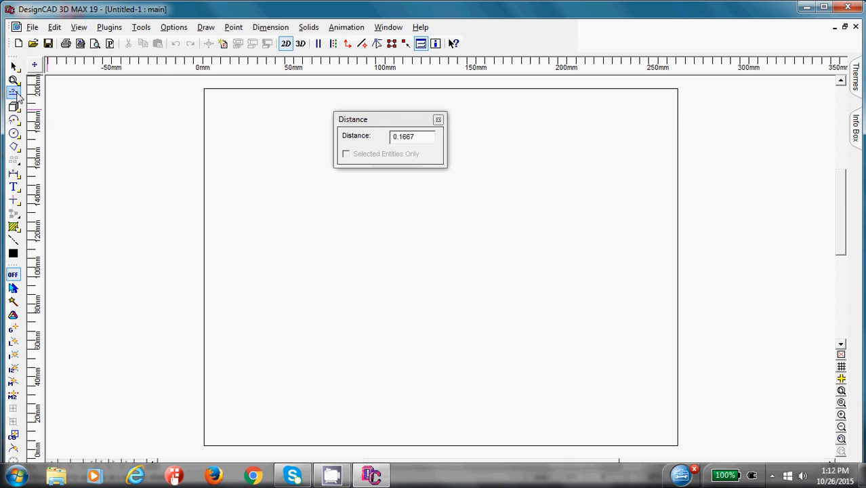
{"action": "mouse_move", "coordinate": [13, 93]}
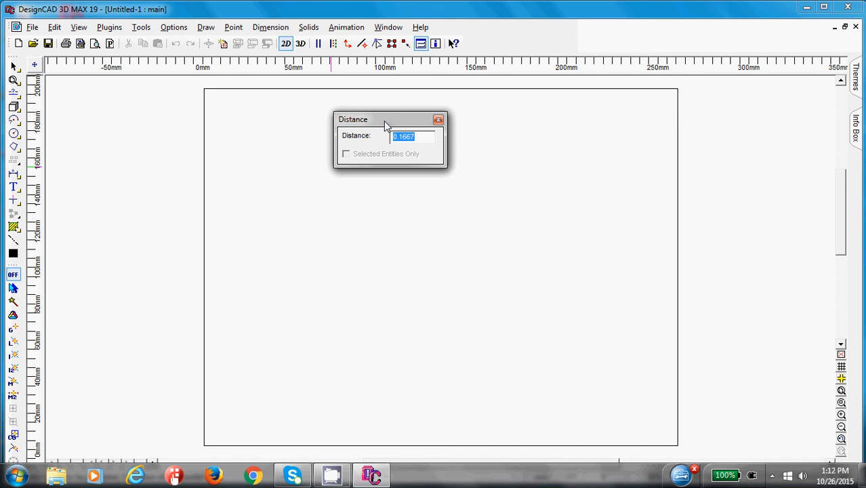
{"action": "type", "text": "10"}
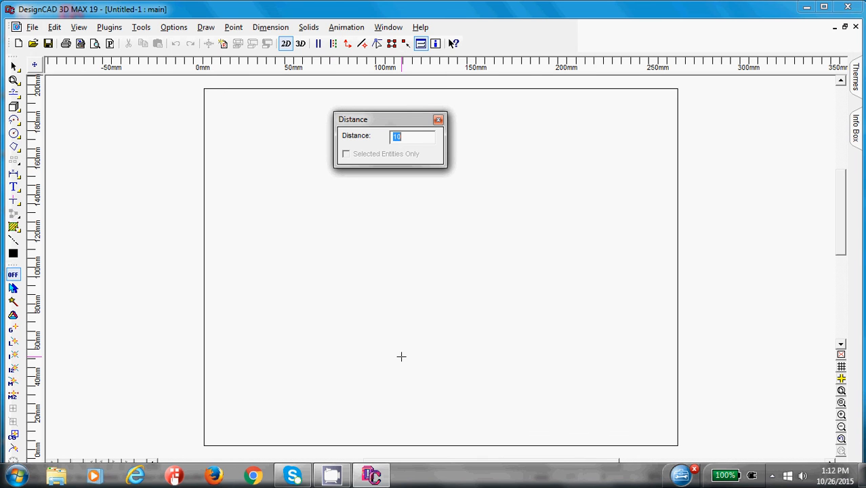
{"action": "mouse_move", "coordinate": [409, 437]}
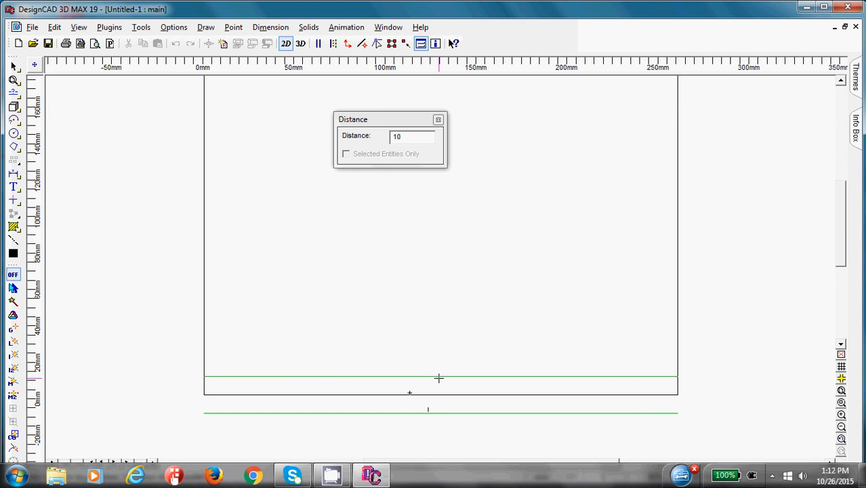
{"action": "mouse_move", "coordinate": [442, 371]}
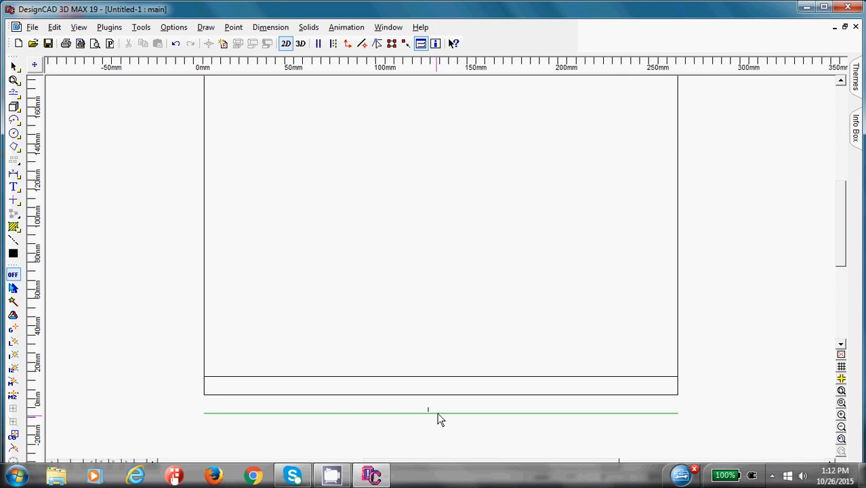
{"action": "mouse_move", "coordinate": [418, 419]}
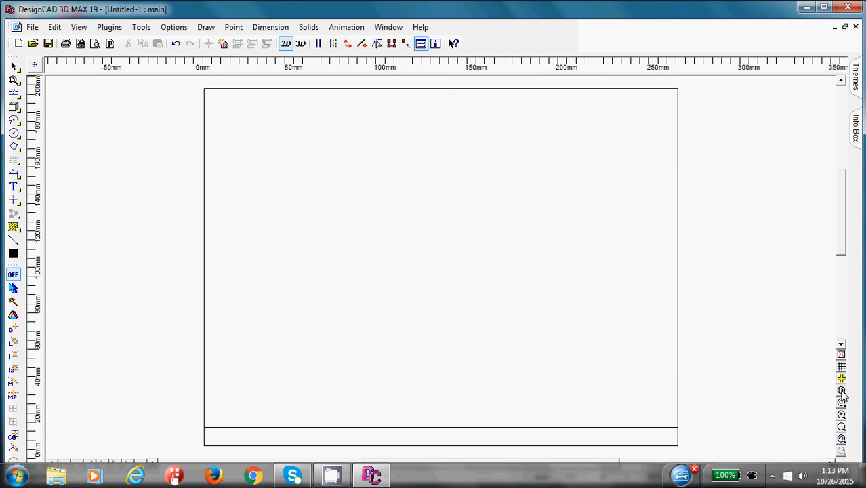
{"action": "mouse_move", "coordinate": [487, 414]}
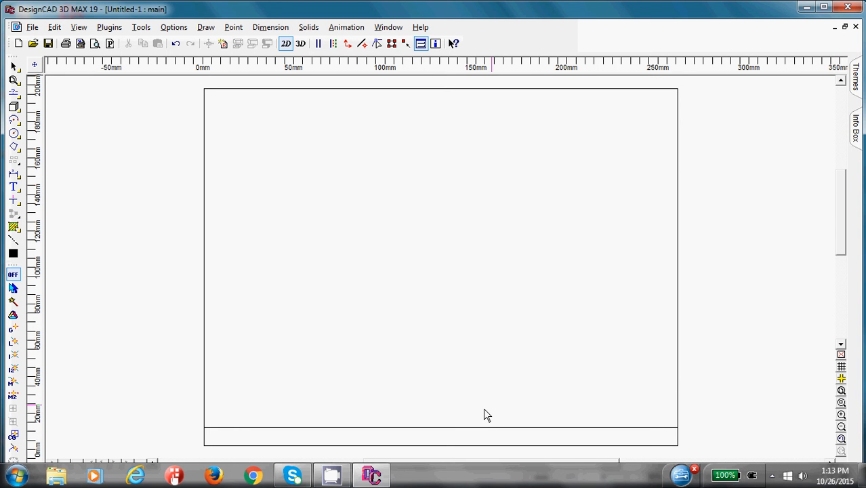
{"action": "mouse_move", "coordinate": [423, 428]}
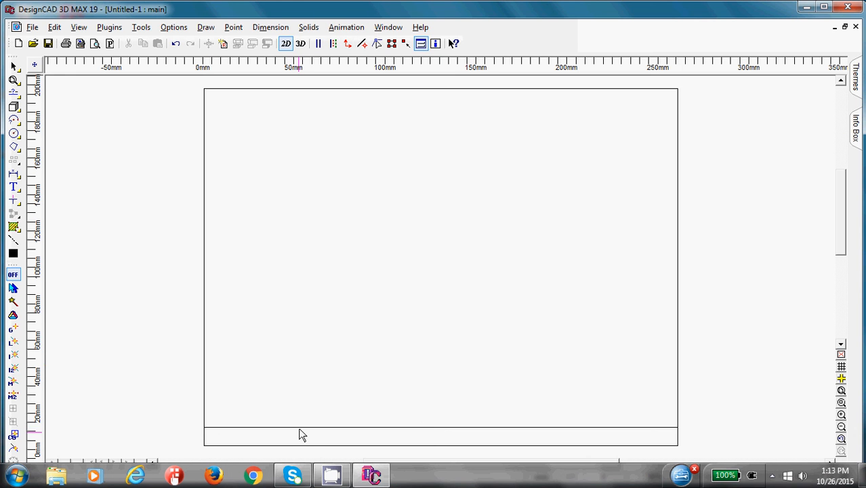
{"action": "mouse_move", "coordinate": [295, 446]}
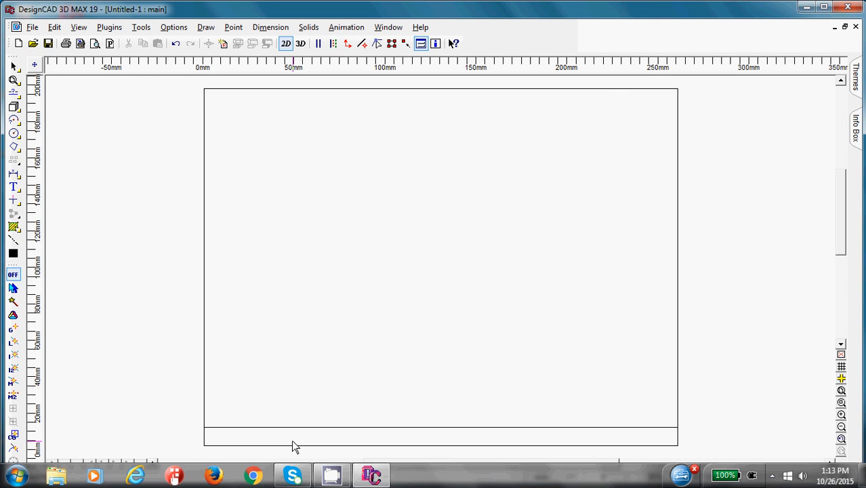
{"action": "mouse_move", "coordinate": [25, 98]}
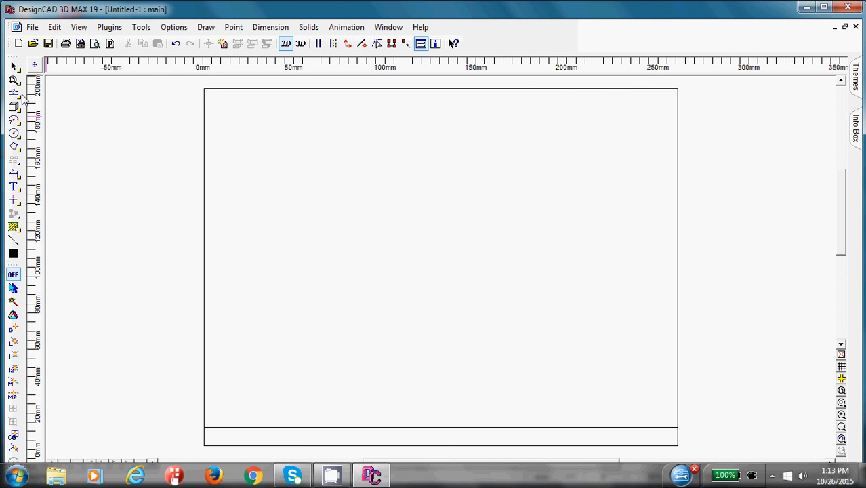
- Add a second parallel line offset 2 mm from the title strip line
{"action": "left_click", "coordinate": [13, 92]}
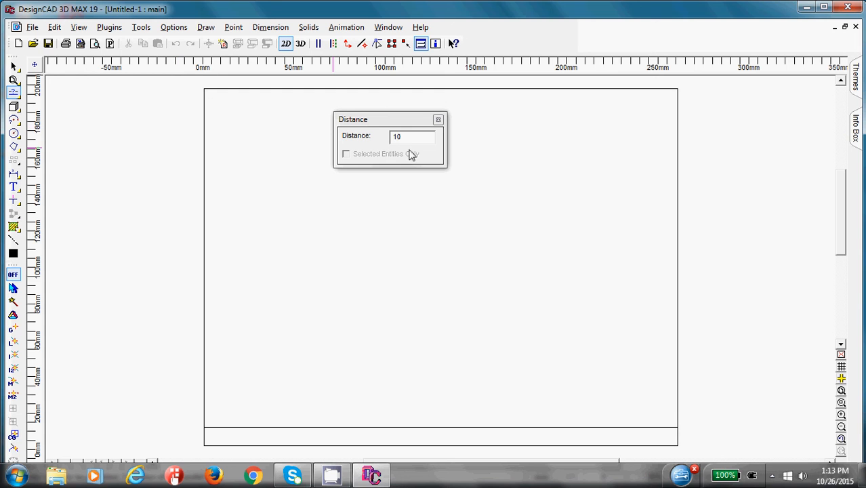
{"action": "type", "text": "2"}
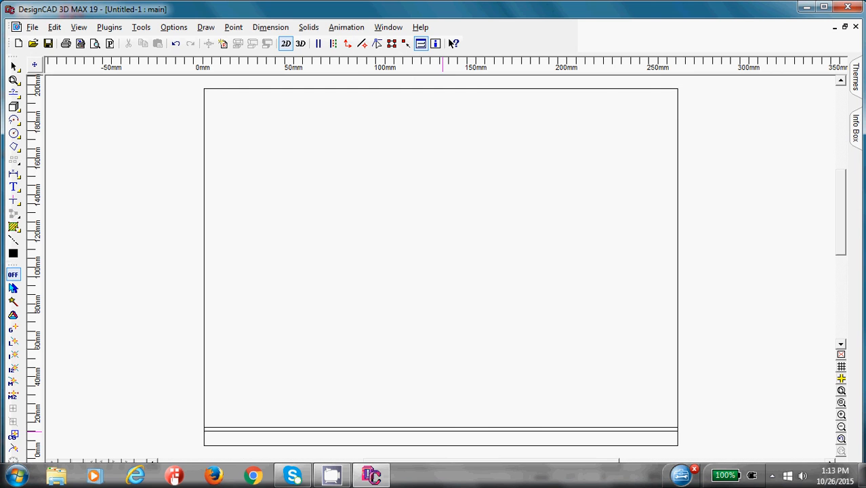
{"action": "left_click", "coordinate": [14, 92]}
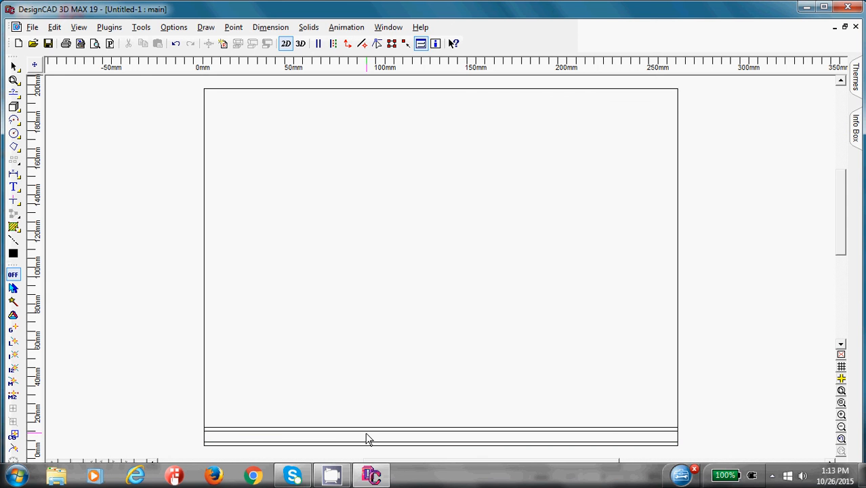
{"action": "mouse_move", "coordinate": [373, 439]}
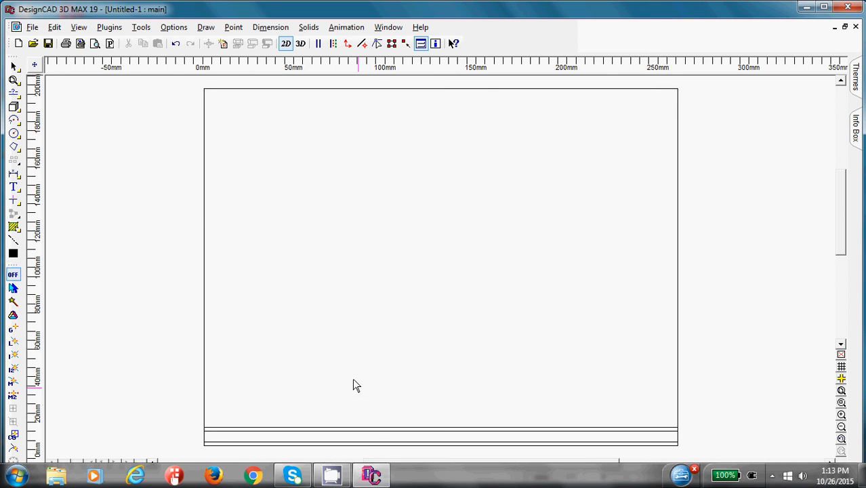
{"action": "mouse_move", "coordinate": [87, 193]}
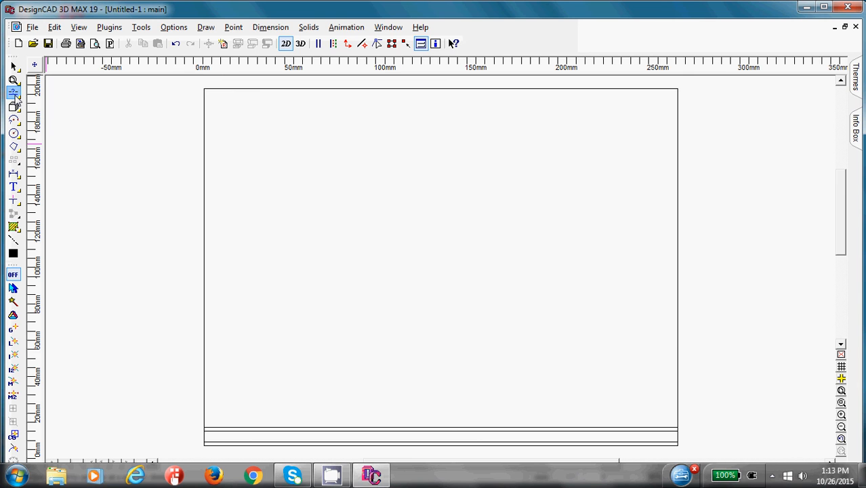
- Draw a vertical Ortho Line 80 mm in from the left edge, rising from the title strip
{"action": "left_click", "coordinate": [13, 92]}
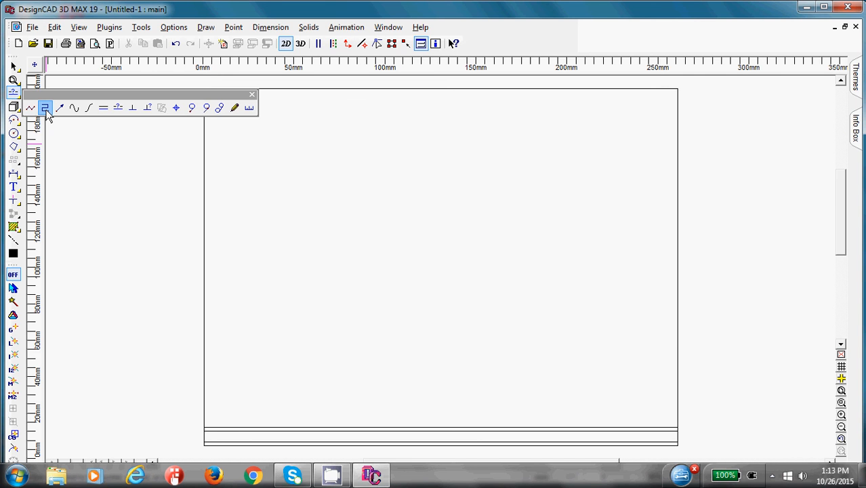
{"action": "left_click", "coordinate": [252, 94]}
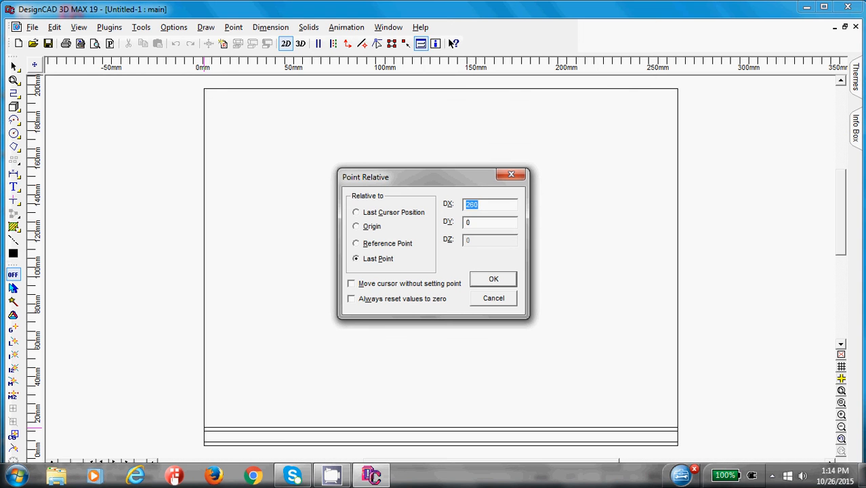
{"action": "type", "text": "80"}
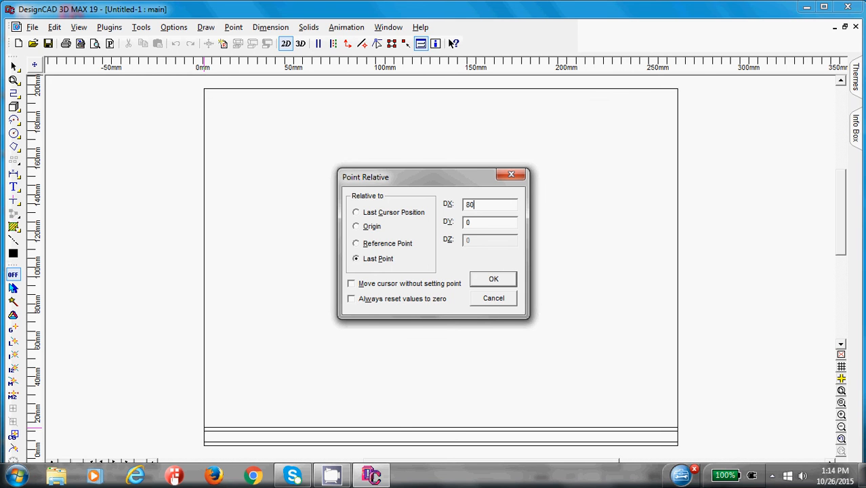
{"action": "left_click", "coordinate": [494, 279]}
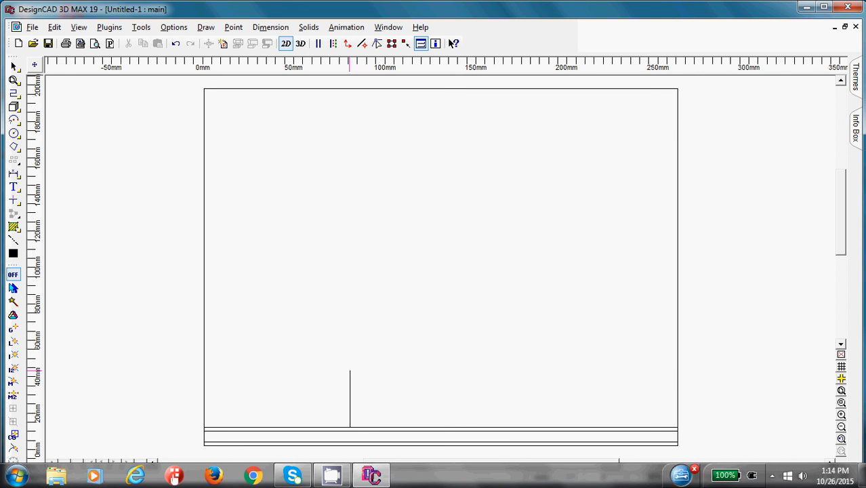
{"action": "mouse_move", "coordinate": [352, 431]}
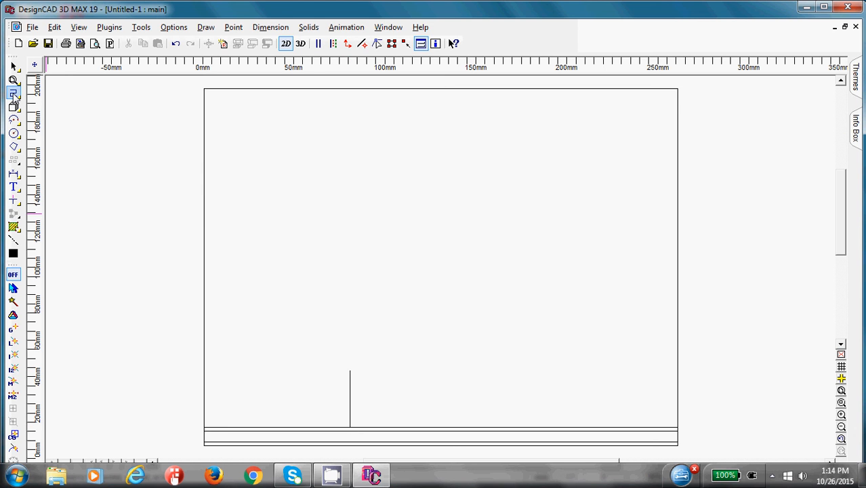
{"action": "mouse_move", "coordinate": [14, 92]}
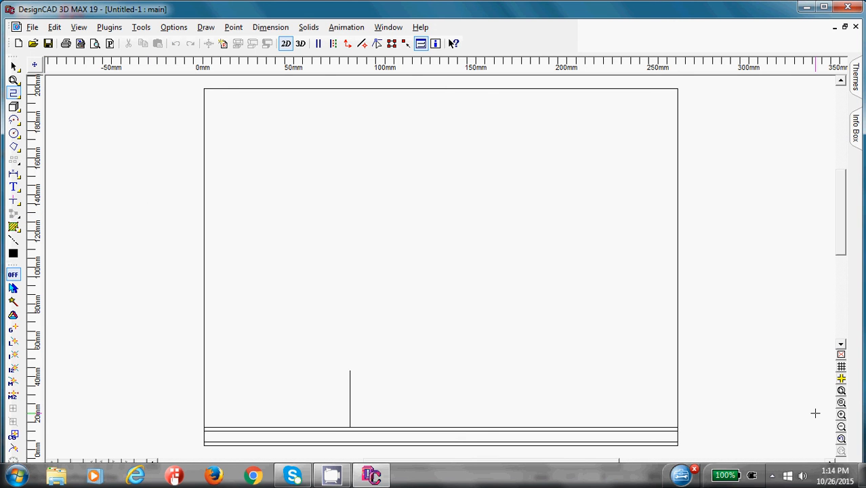
- Zoom into where the vertical line meets the strip to trim it
{"action": "left_click_drag", "start_coordinate": [272, 337], "coordinate": [318, 371]}
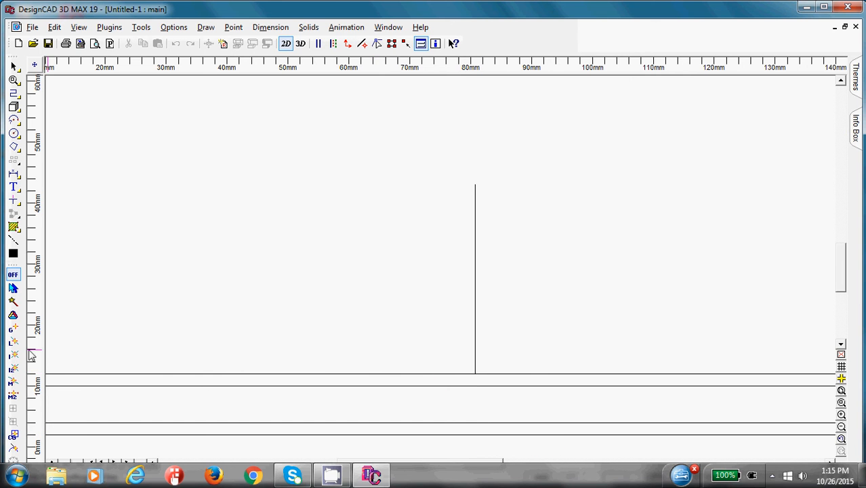
{"action": "mouse_move", "coordinate": [14, 342]}
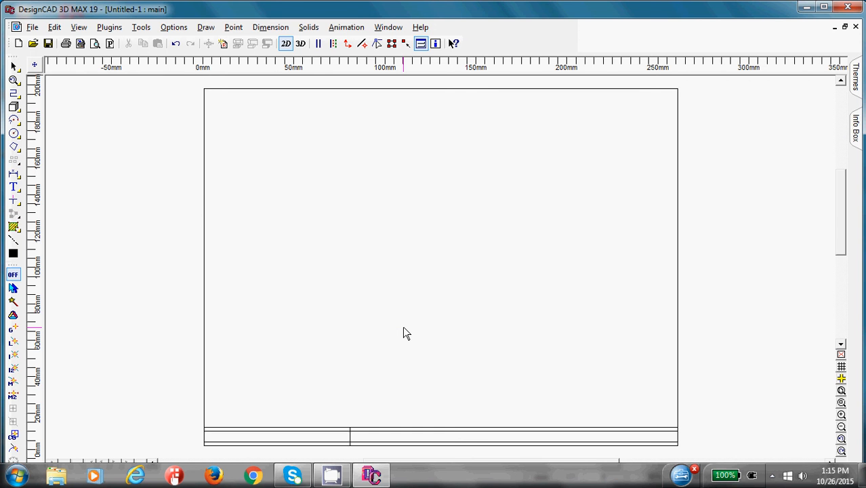
{"action": "mouse_move", "coordinate": [233, 280]}
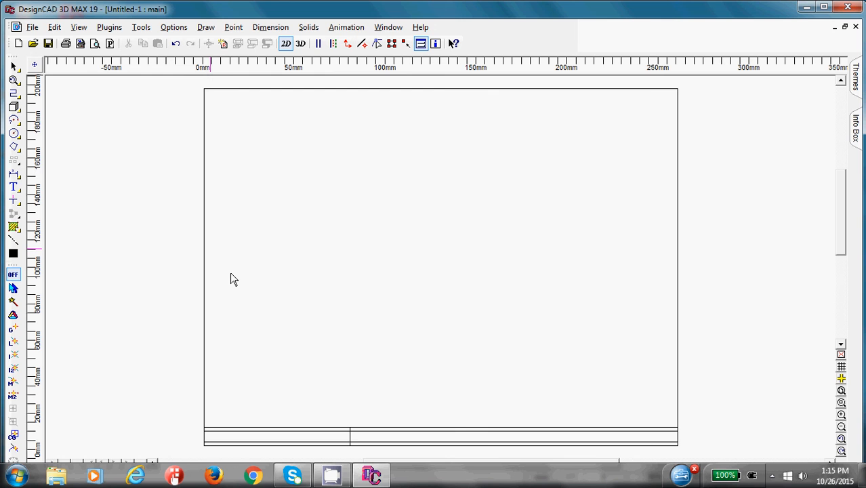
{"action": "mouse_move", "coordinate": [488, 446]}
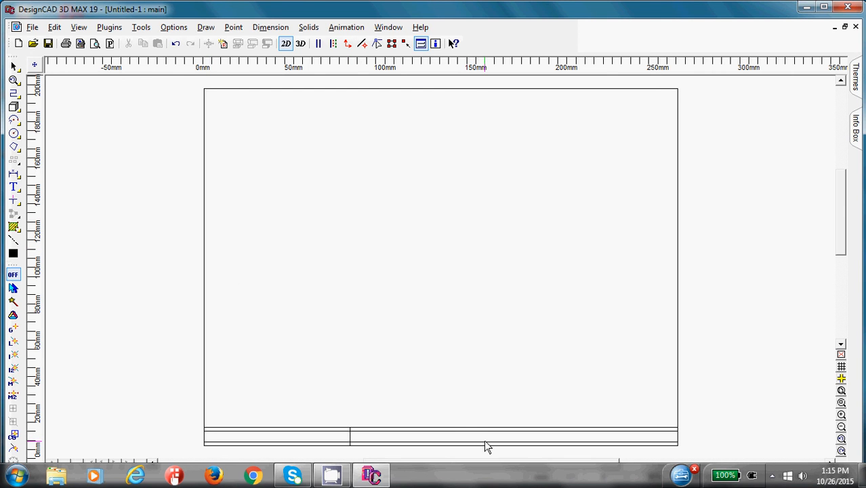
{"action": "mouse_move", "coordinate": [238, 191]}
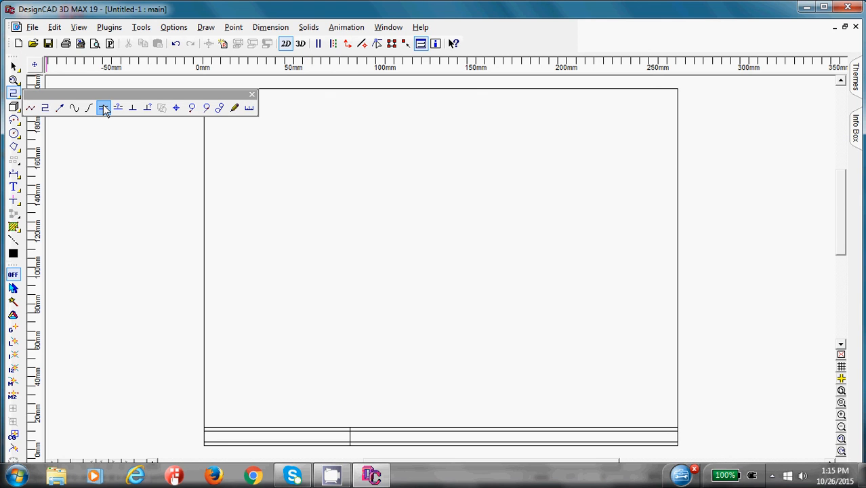
- Draw a second vertical divider 80 mm right of the first, splitting the strip into three
{"action": "left_click", "coordinate": [103, 109]}
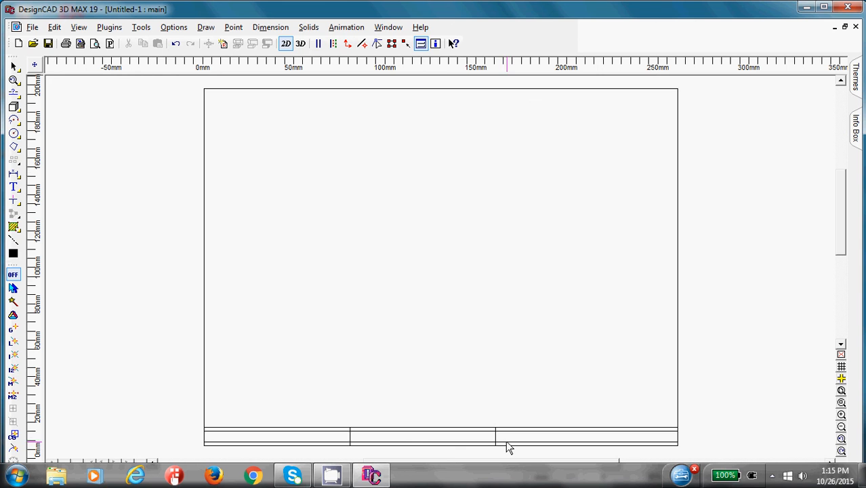
{"action": "mouse_move", "coordinate": [13, 93]}
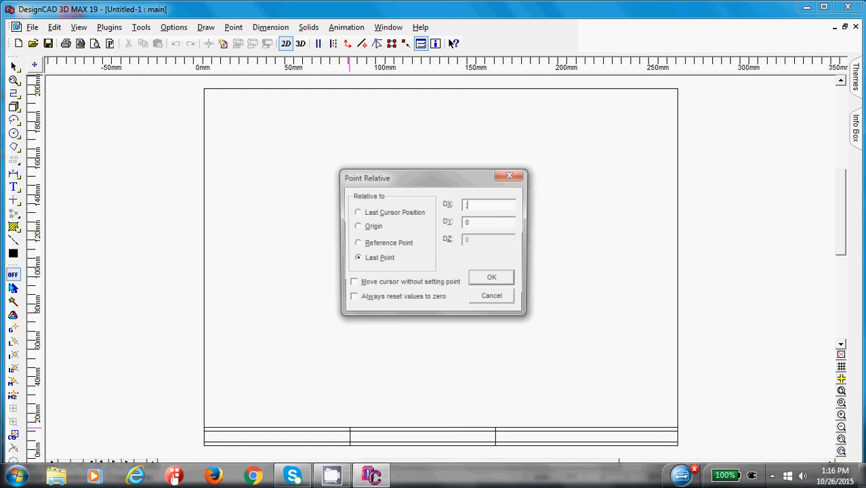
{"action": "type", "text": "80"}
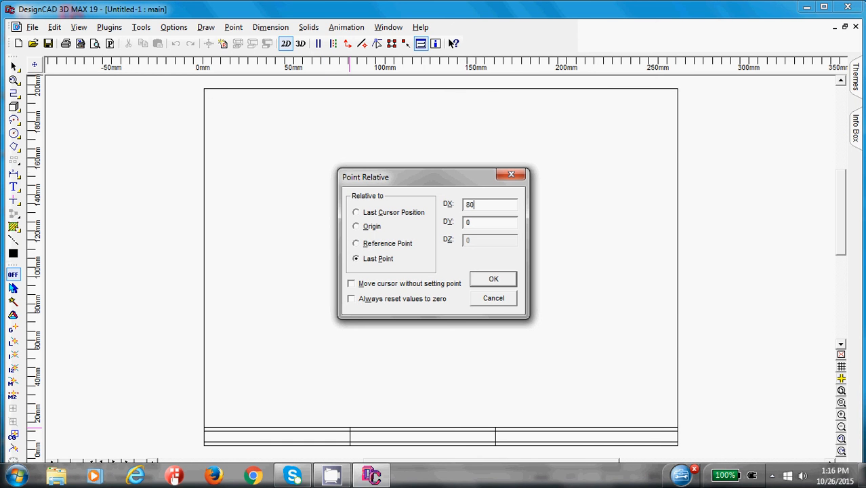
{"action": "left_click", "coordinate": [493, 280]}
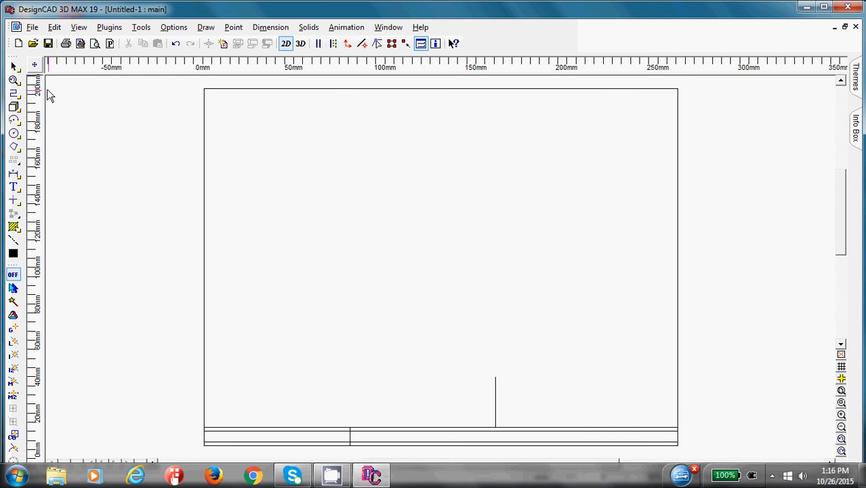
{"action": "mouse_move", "coordinate": [14, 92]}
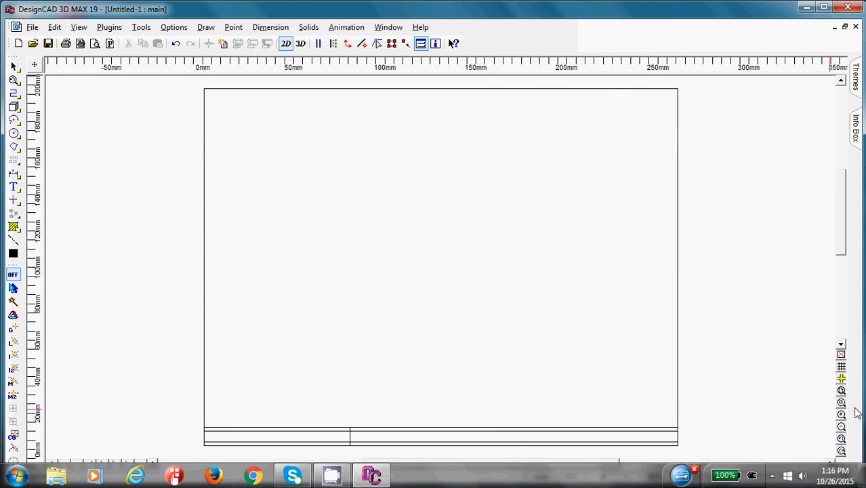
{"action": "mouse_move", "coordinate": [209, 222]}
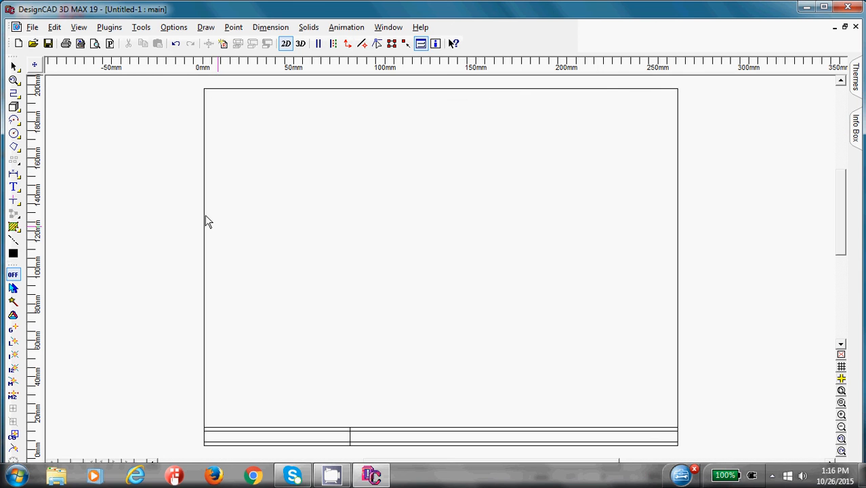
{"action": "mouse_move", "coordinate": [14, 93]}
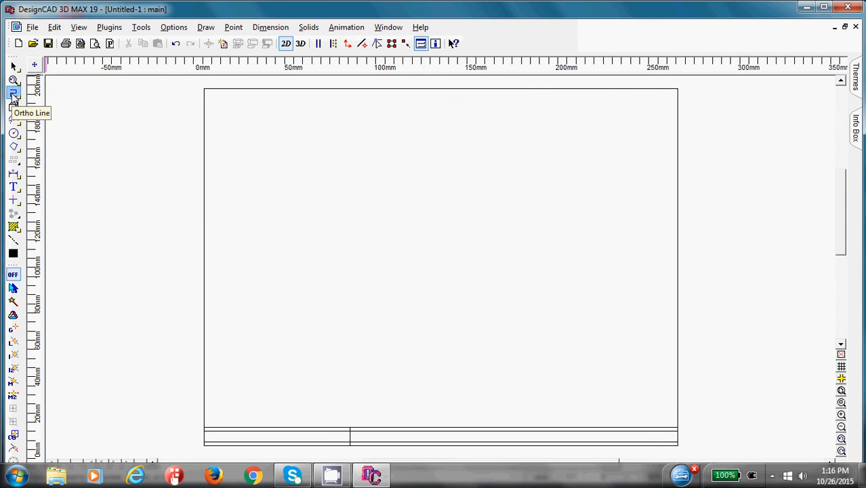
{"action": "left_click", "coordinate": [13, 93]}
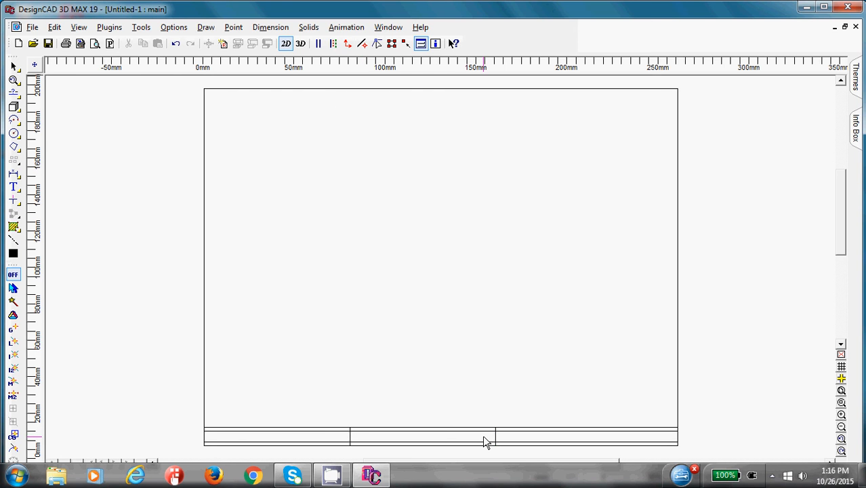
{"action": "mouse_move", "coordinate": [529, 387]}
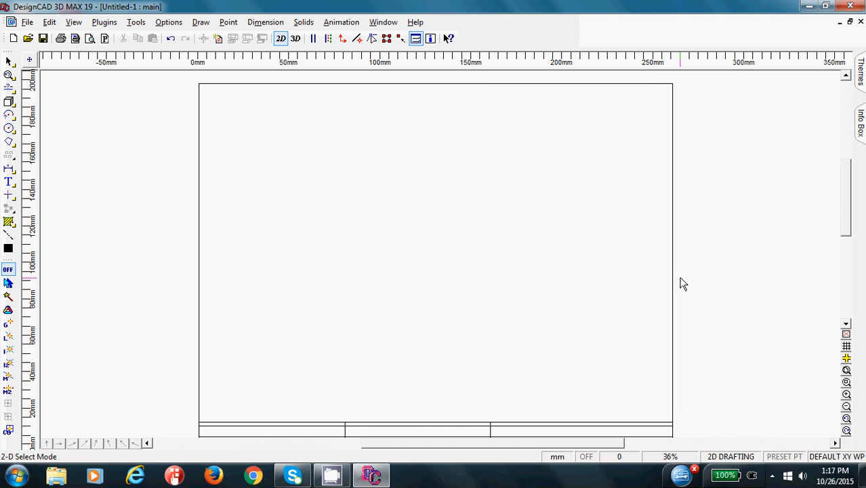
{"action": "mouse_move", "coordinate": [691, 296]}
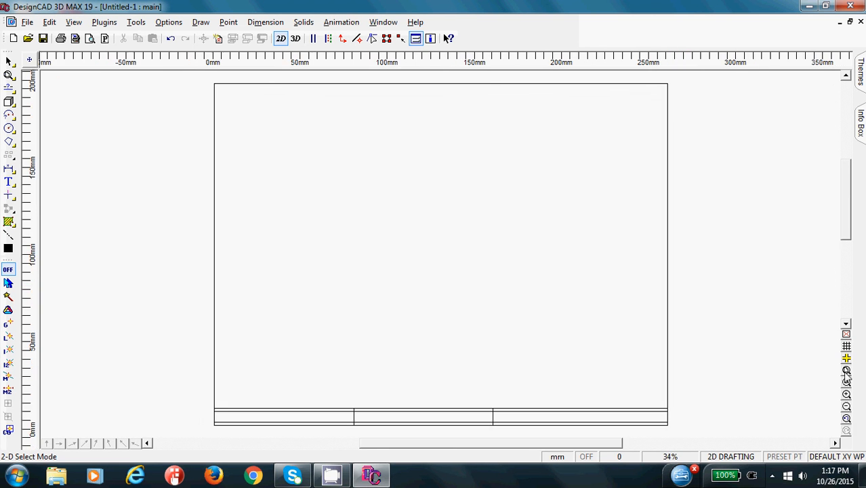
{"action": "mouse_move", "coordinate": [830, 382]}
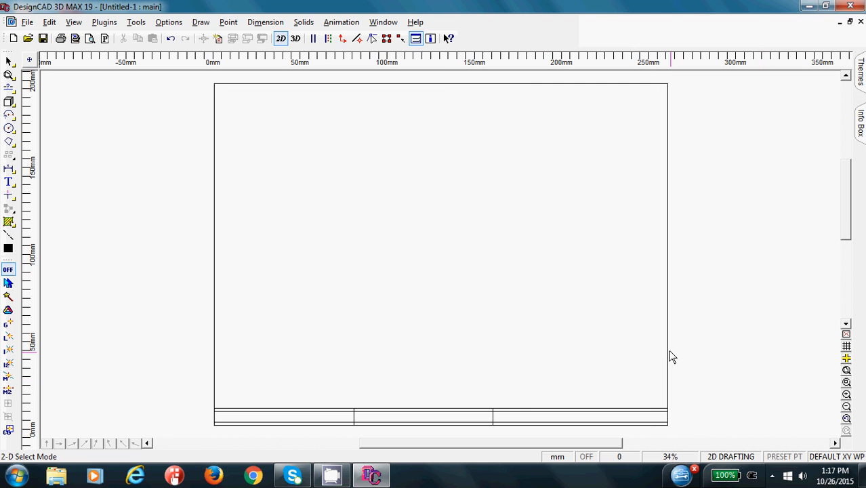
{"action": "mouse_move", "coordinate": [667, 360]}
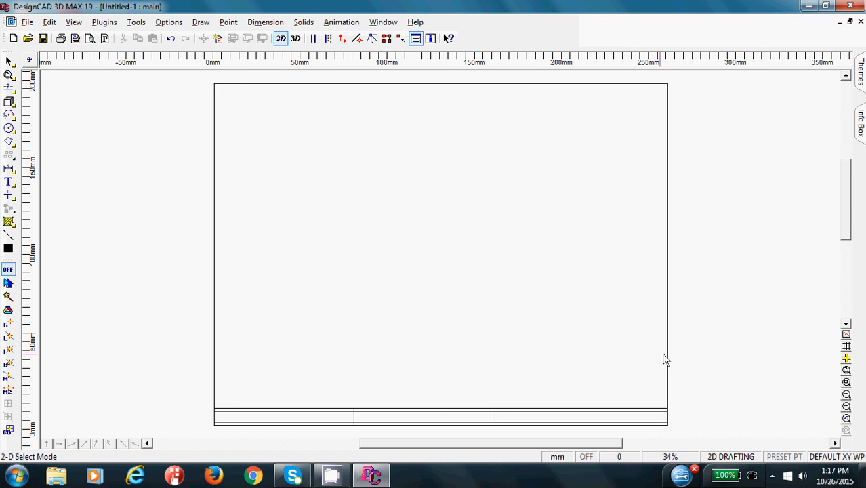
{"action": "mouse_move", "coordinate": [678, 363]}
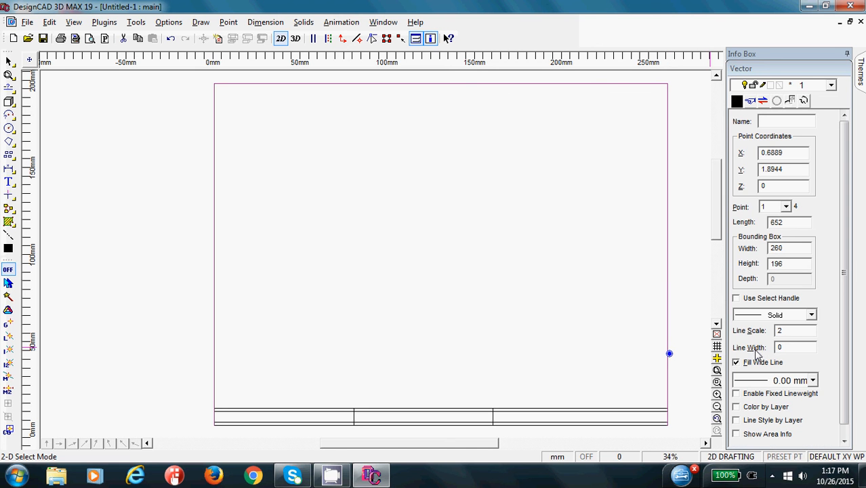
- Set Line Width to 1 in the Info Box for the outer border and a title block divider
{"action": "left_click", "coordinate": [795, 347]}
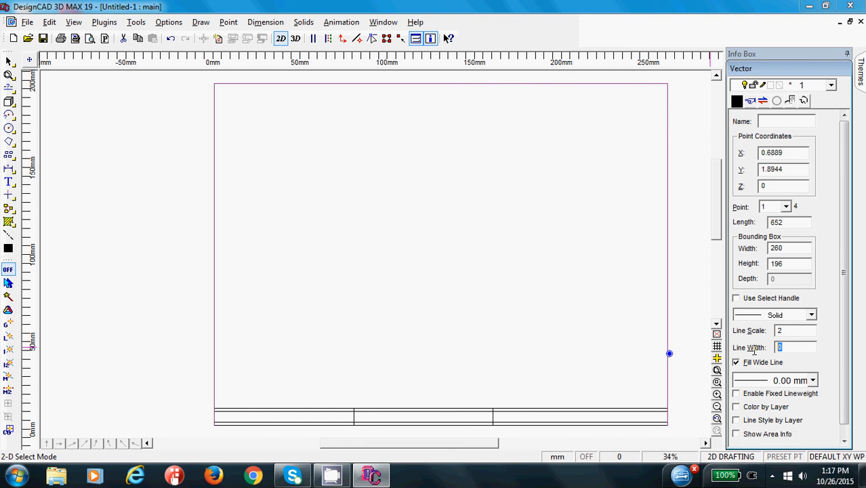
{"action": "type", "text": "1"}
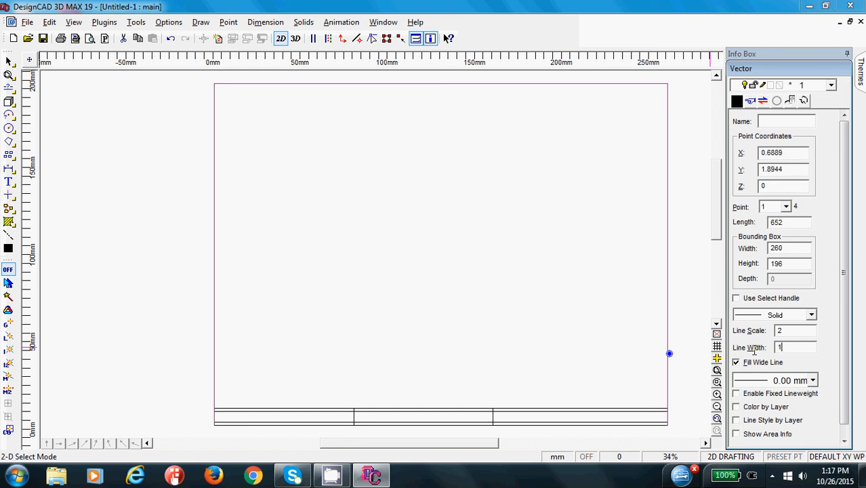
{"action": "left_click", "coordinate": [737, 362]}
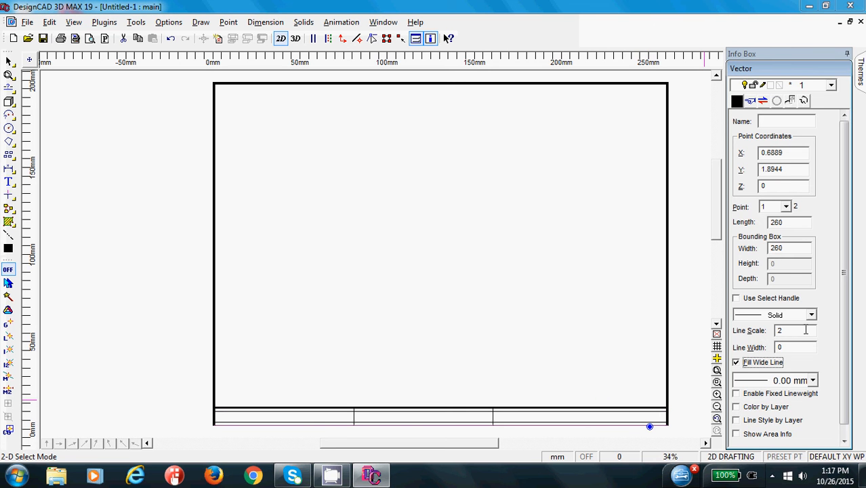
{"action": "type", "text": "1"}
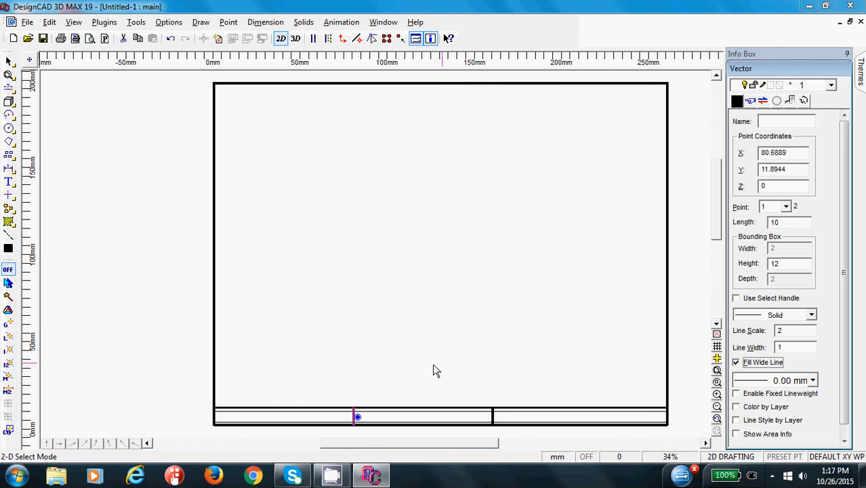
{"action": "mouse_move", "coordinate": [149, 208]}
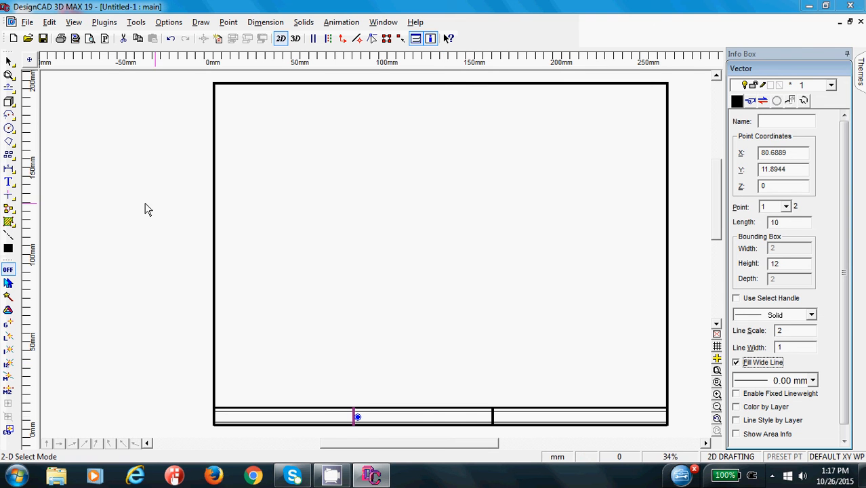
- Add the text MR. KARDYNAL and place it in the left title block cell
{"action": "left_click", "coordinate": [8, 182]}
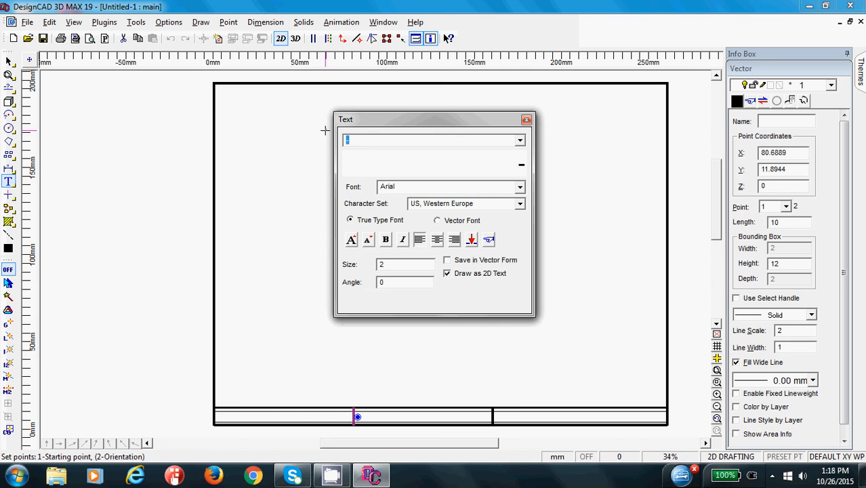
{"action": "type", "text": "m"}
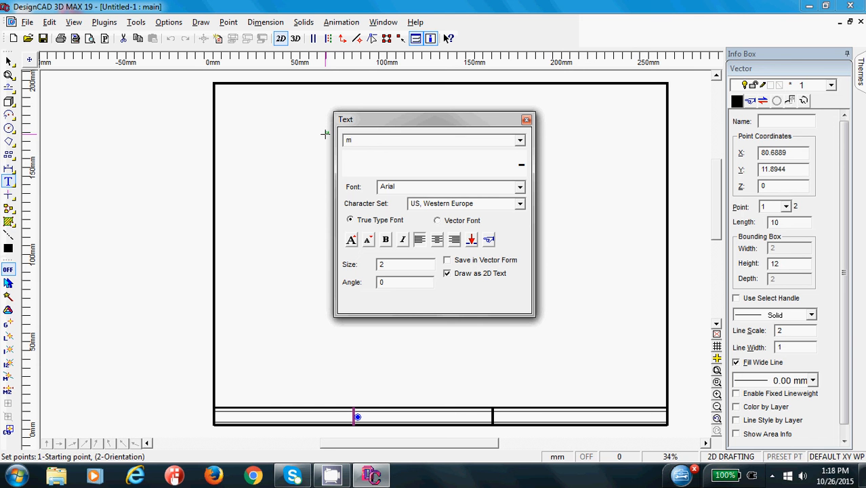
{"action": "type", "text": "M"}
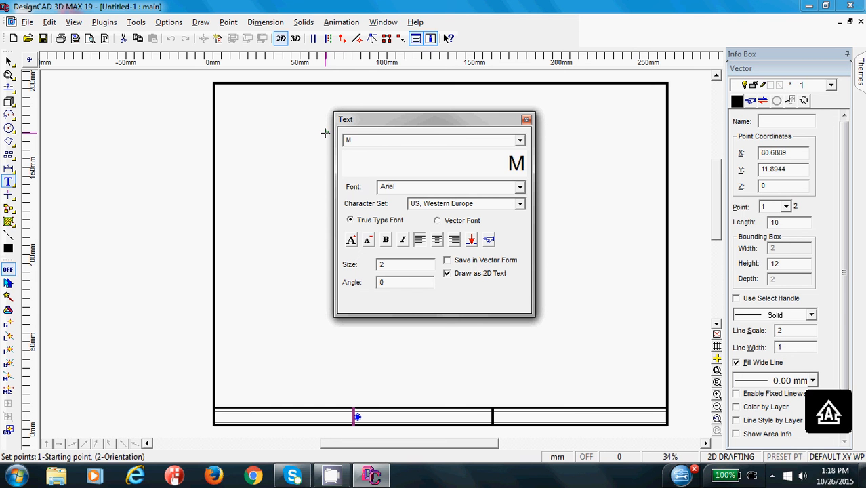
{"action": "type", "text": "R. KARDY"}
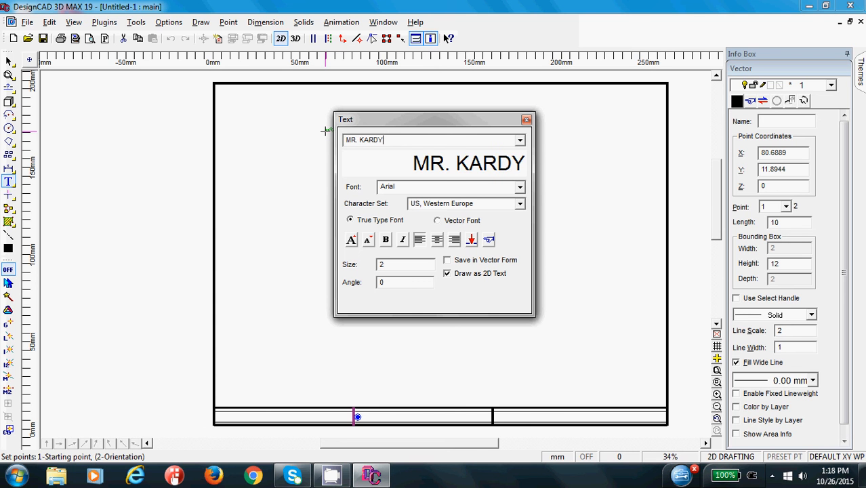
{"action": "type", "text": "NAL"}
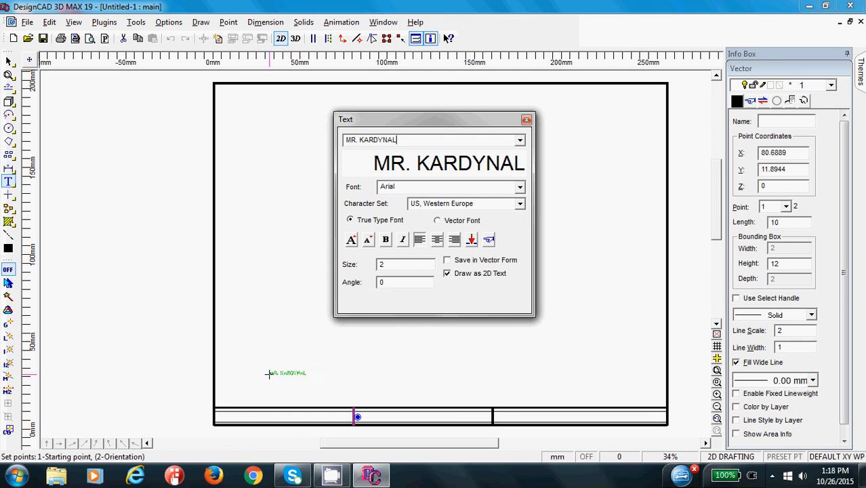
{"action": "left_click", "coordinate": [404, 264]}
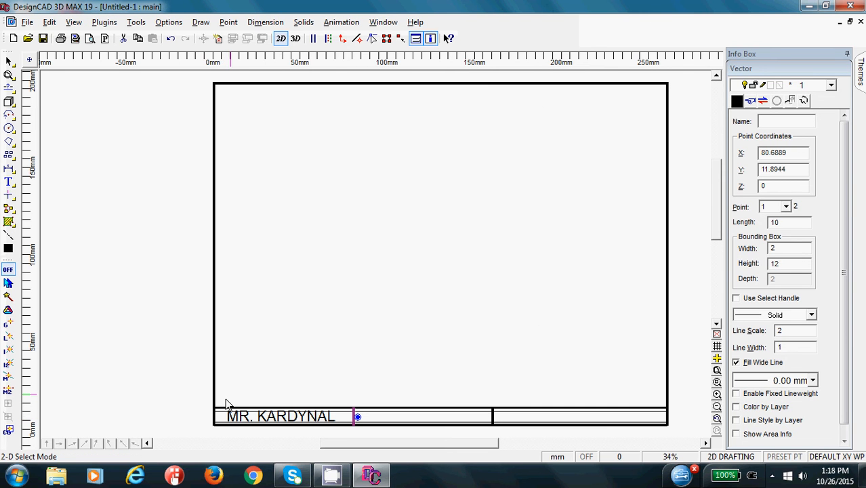
{"action": "mouse_move", "coordinate": [80, 249]}
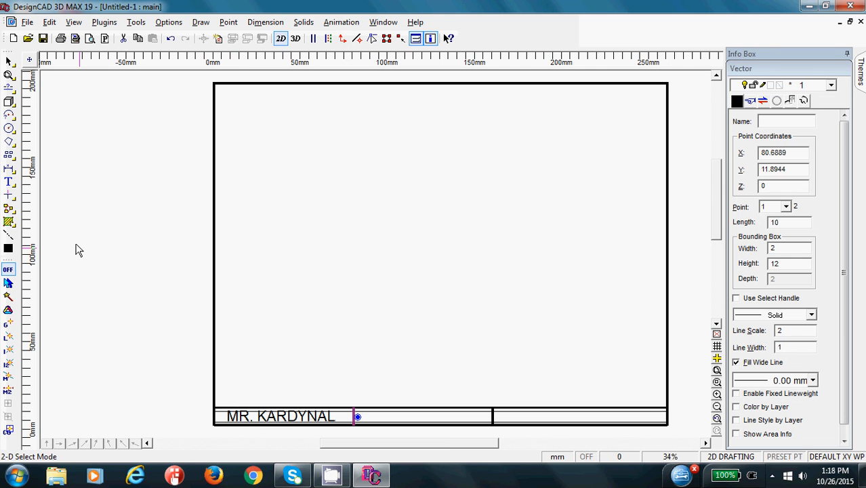
- Add TITLE to the middle cell and GRADE 8 to the right cell
{"action": "left_click", "coordinate": [10, 182]}
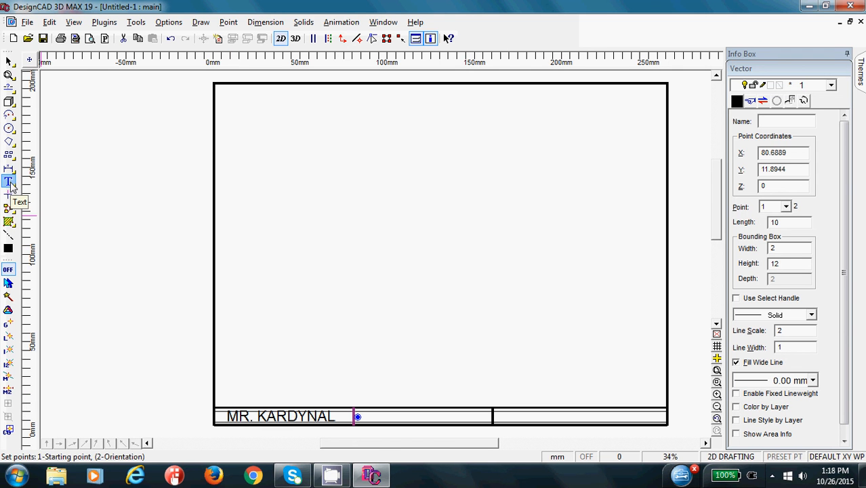
{"action": "left_click", "coordinate": [9, 182]}
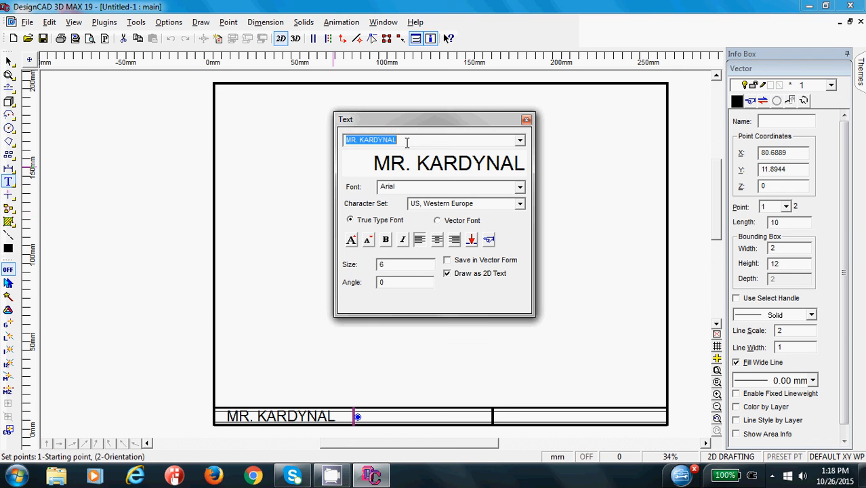
{"action": "type", "text": "TITLE"}
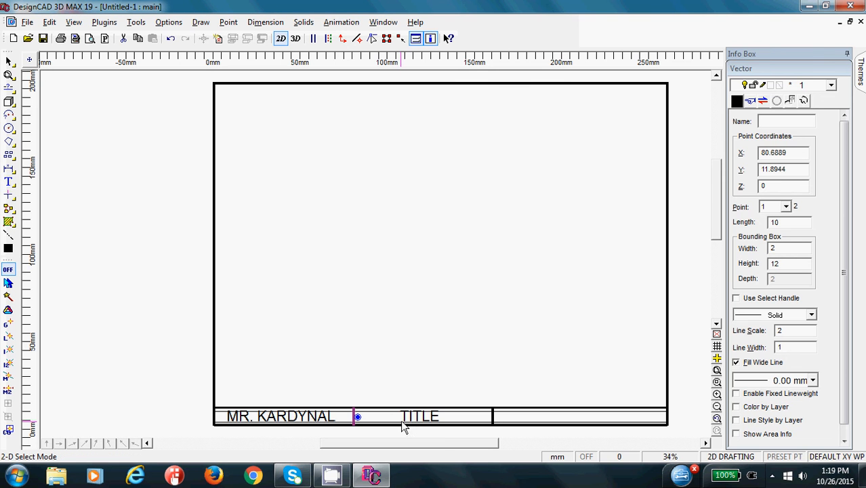
{"action": "left_click", "coordinate": [8, 181]}
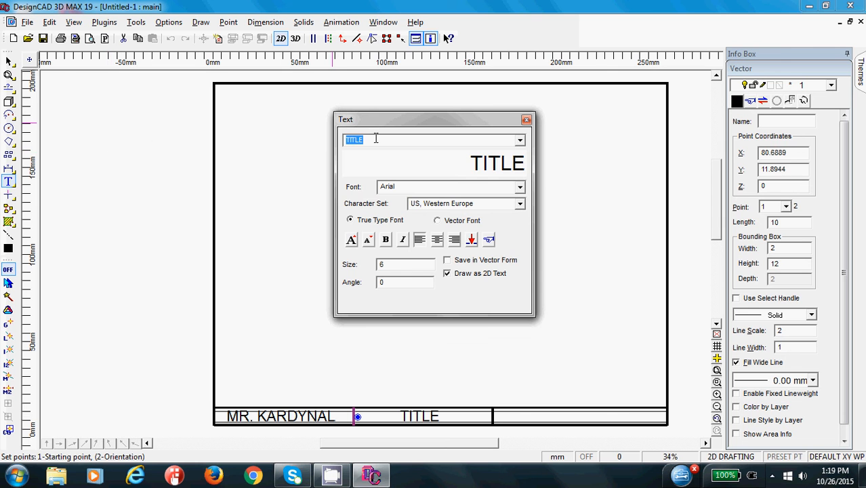
{"action": "type", "text": "GRAD"}
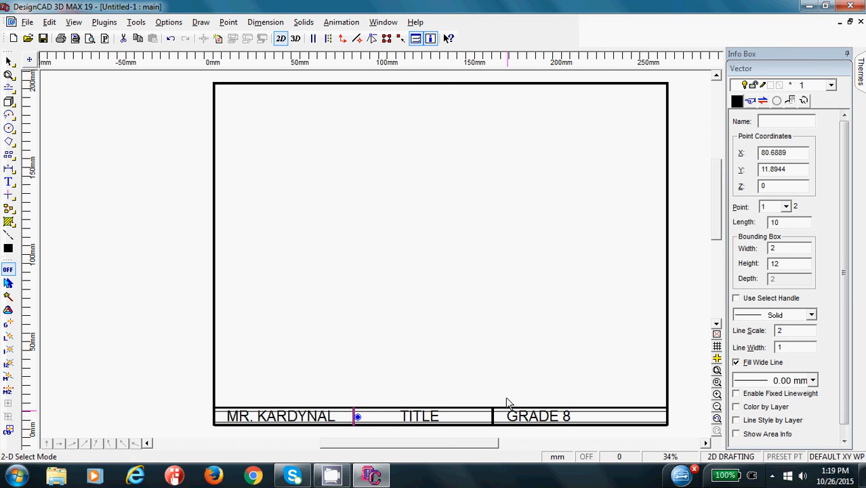
- Enter PERIOD 5 as the last title block label
{"action": "left_click", "coordinate": [9, 182]}
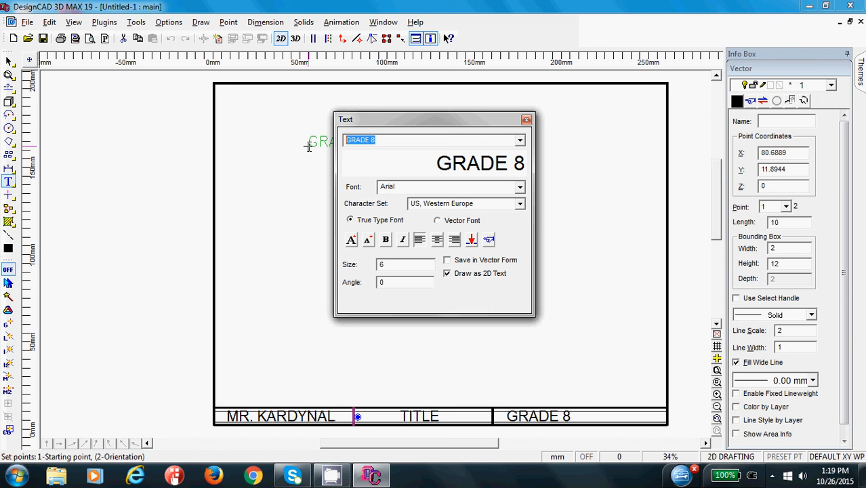
{"action": "type", "text": "PERIOD"}
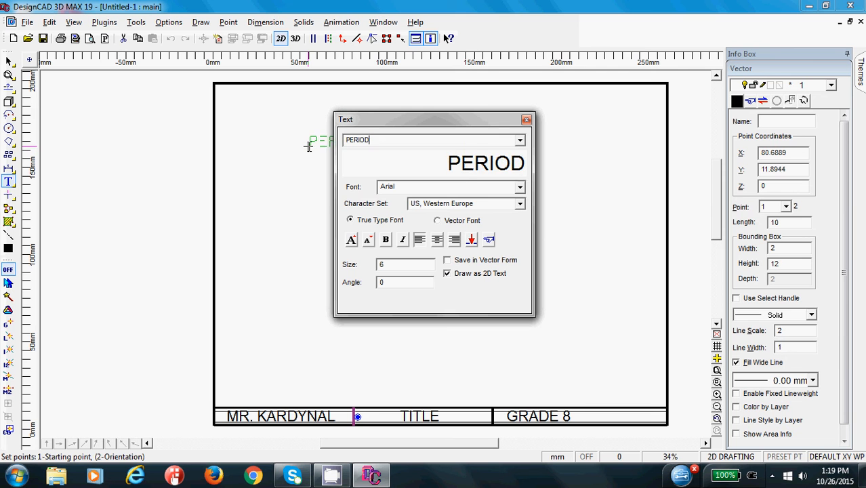
{"action": "type", "text": "5"}
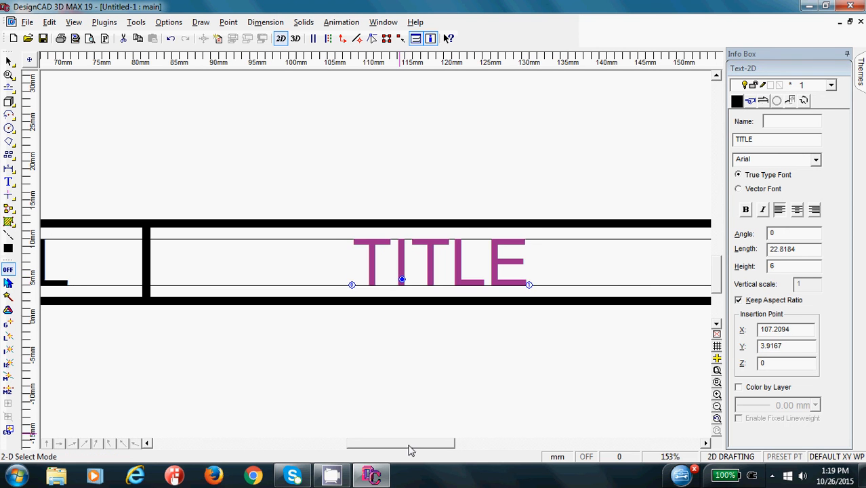
- Move GRADE 8 beside PERIOD 5 so the right cell reads 'GRADE 8 PERIOD 5'
{"action": "scroll", "scroll_direction": "right", "scroll_amount": 3}
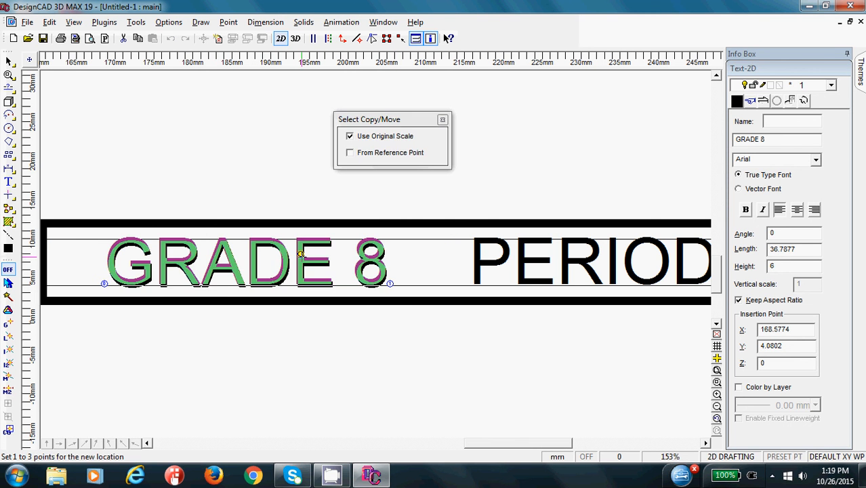
{"action": "left_click", "coordinate": [444, 120]}
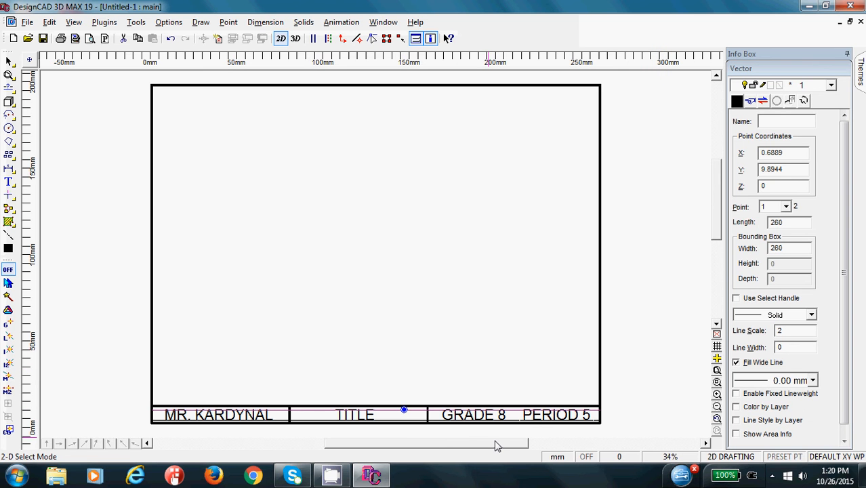
{"action": "mouse_move", "coordinate": [428, 440]}
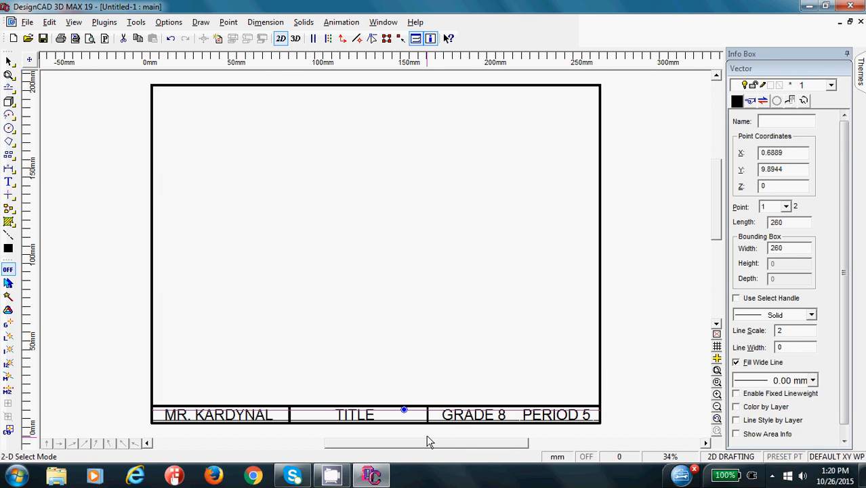
{"action": "left_click", "coordinate": [431, 431]}
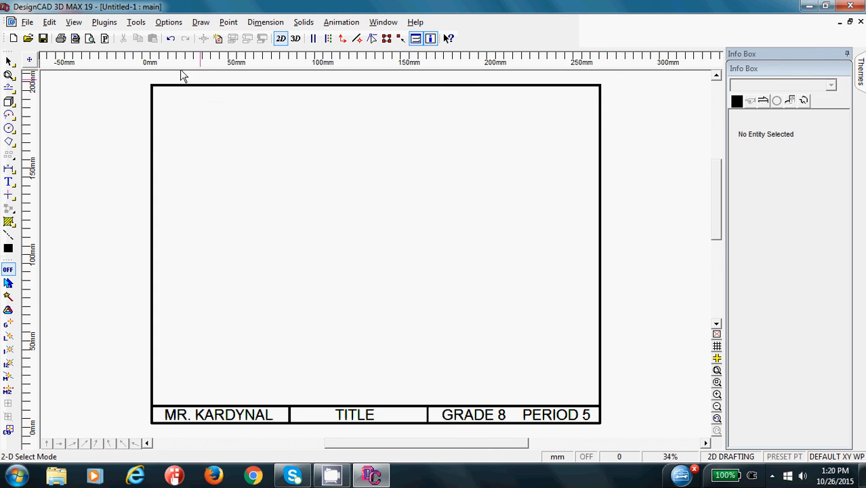
- Start Save As and enter the file name 'Border & Title Block'
{"action": "left_click", "coordinate": [27, 21]}
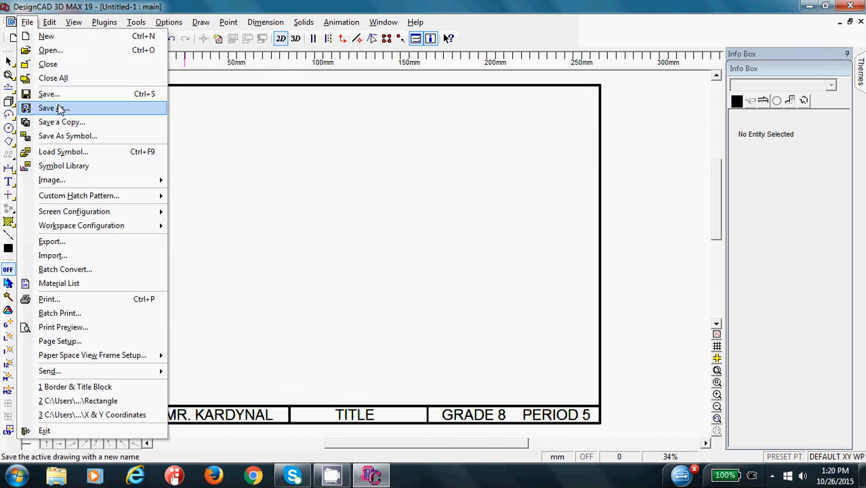
{"action": "left_click", "coordinate": [54, 108]}
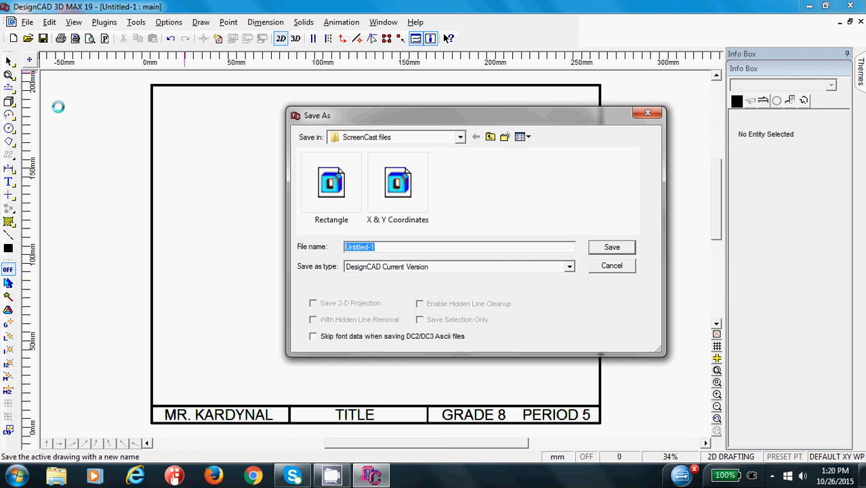
{"action": "left_click", "coordinate": [393, 247]}
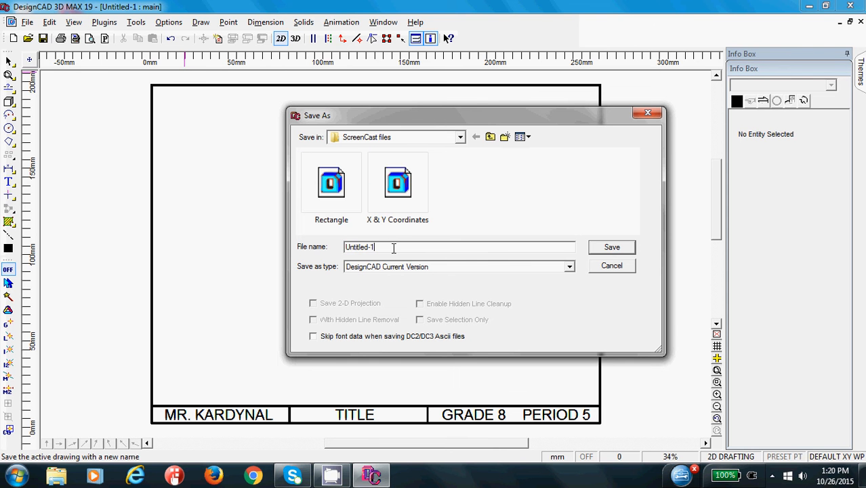
{"action": "type", "text": "bO"}
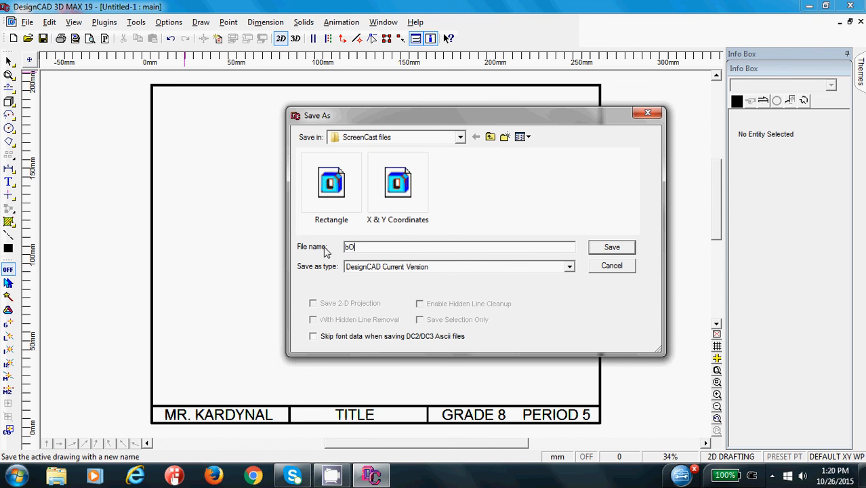
{"action": "type", "text": "RD"}
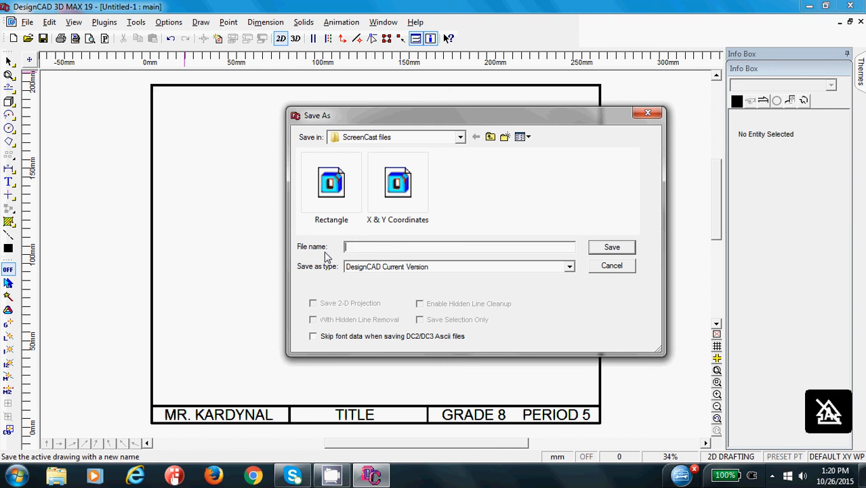
{"action": "type", "text": "Border & Title Bl"}
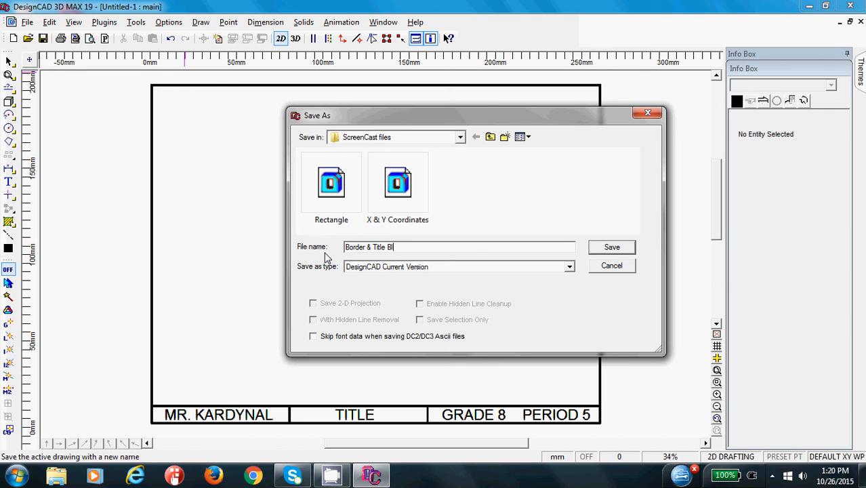
{"action": "type", "text": "ock"}
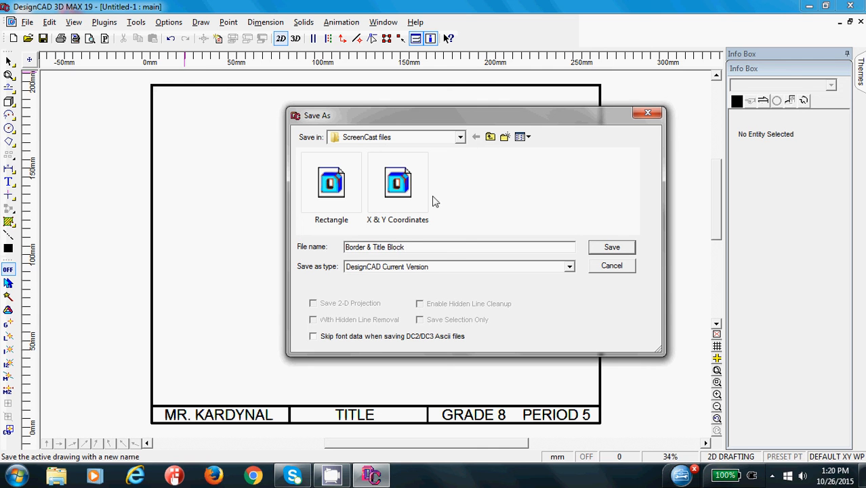
{"action": "left_click", "coordinate": [460, 137]}
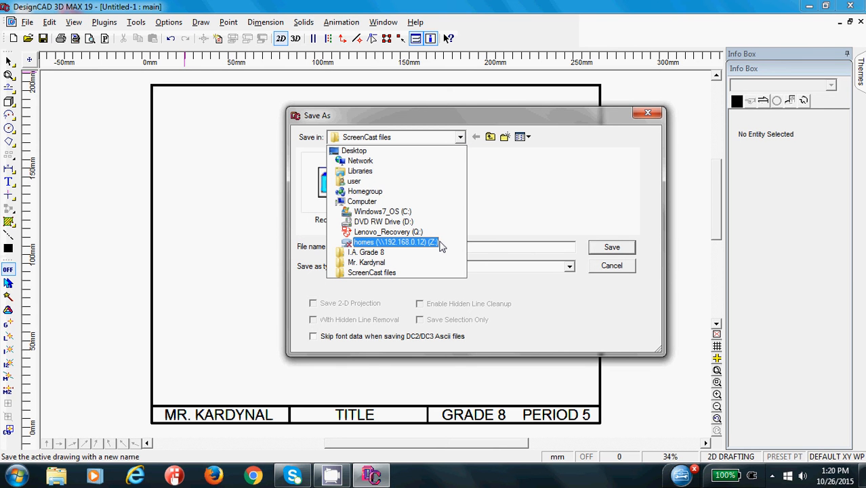
- Choose Desktop as the save location and create a new folder 'I.A. Grade 8'
{"action": "left_click", "coordinate": [352, 151]}
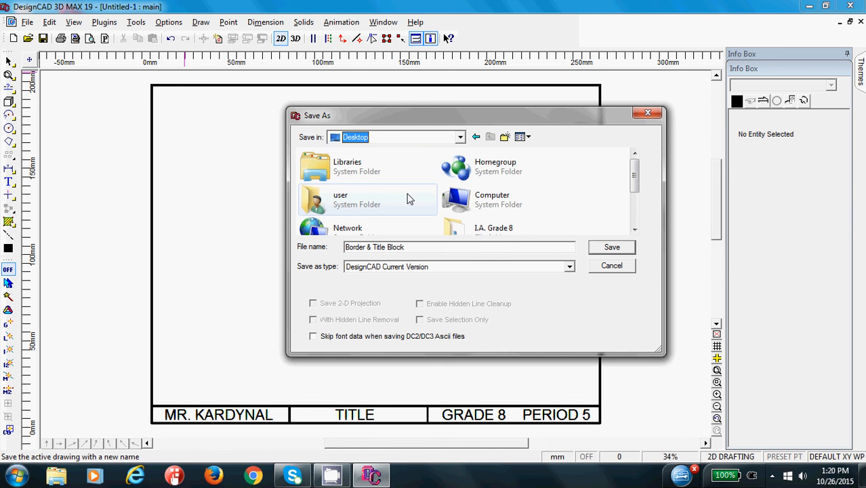
{"action": "mouse_move", "coordinate": [504, 137]}
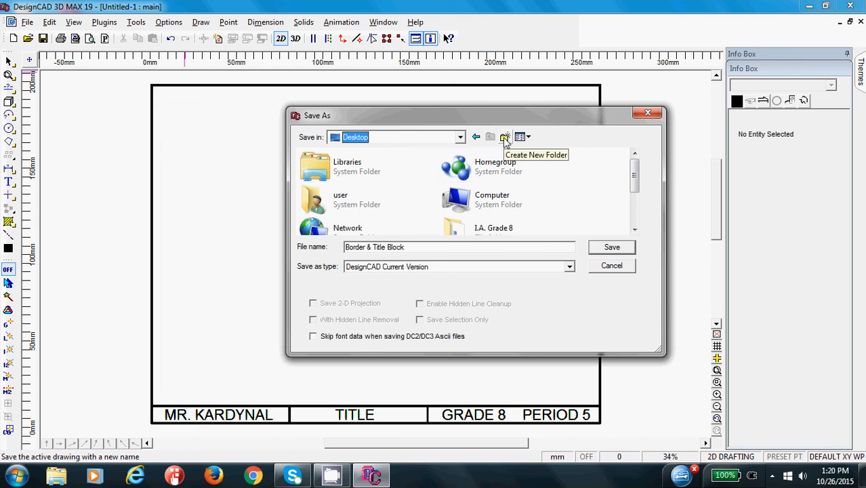
{"action": "left_click", "coordinate": [504, 137]}
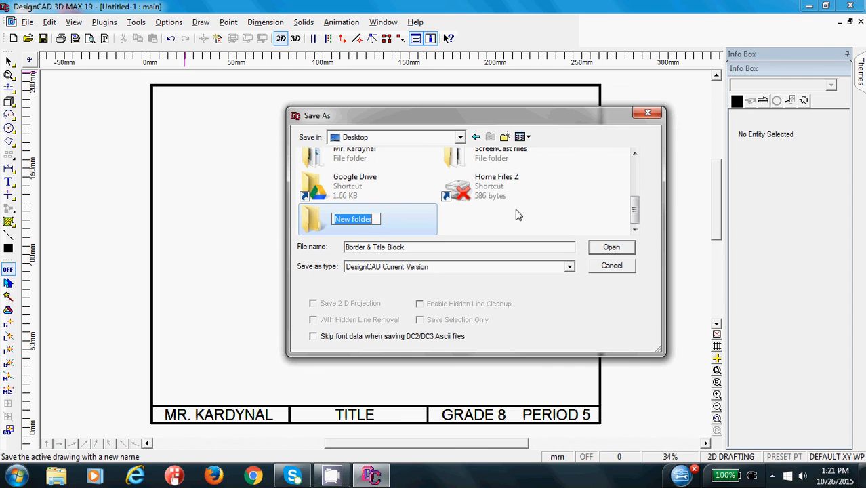
{"action": "type", "text": "I"}
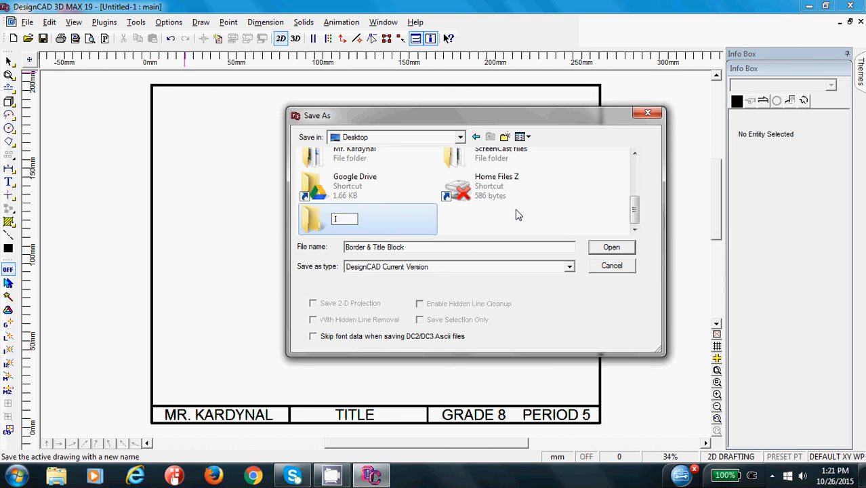
{"action": "type", "text": "LA"}
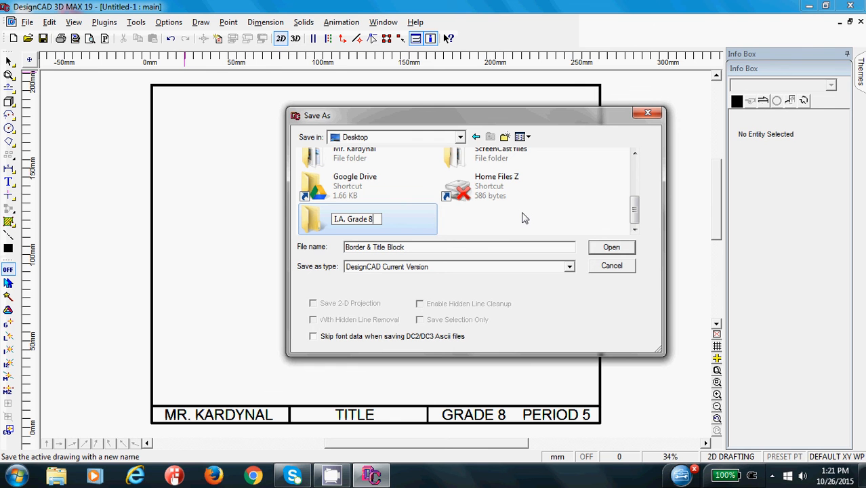
{"action": "mouse_move", "coordinate": [584, 241]}
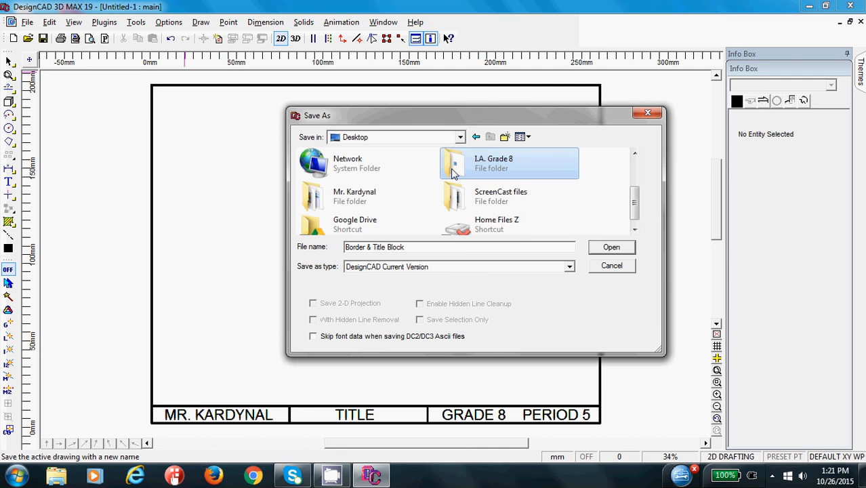
- Save into the I.A. Grade 8 folder over the existing Border & Title Block file
{"action": "double_click", "coordinate": [494, 163]}
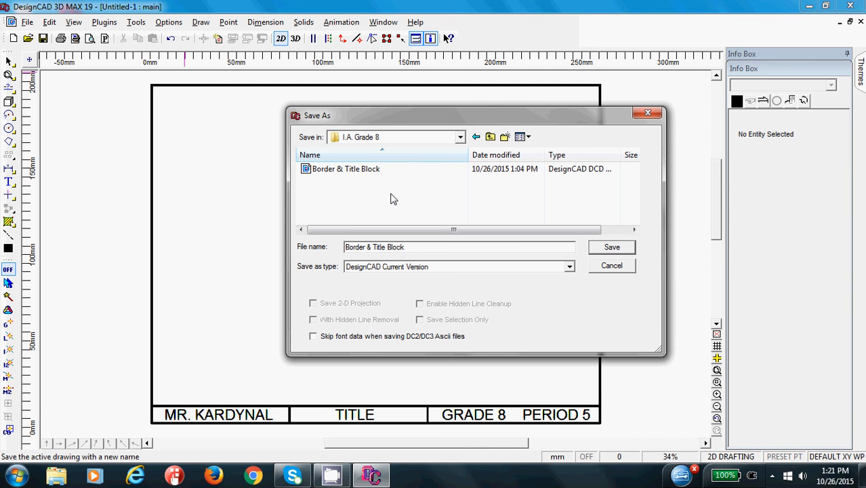
{"action": "left_click", "coordinate": [346, 169]}
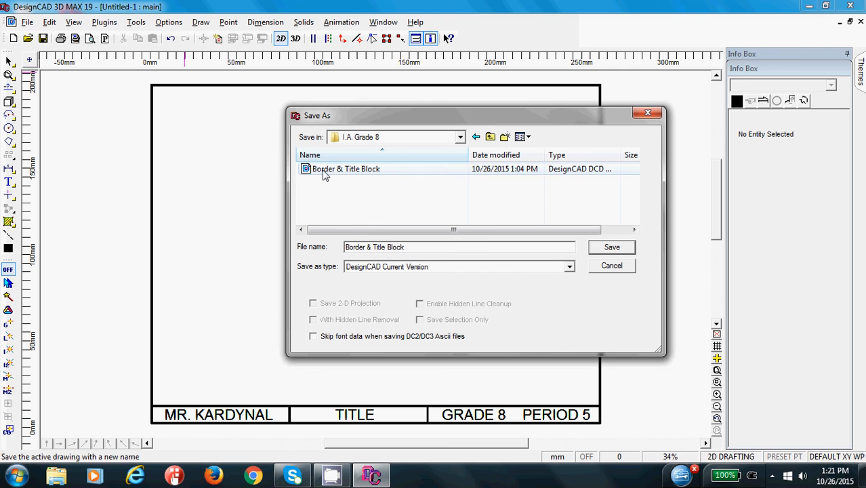
{"action": "left_click", "coordinate": [455, 247]}
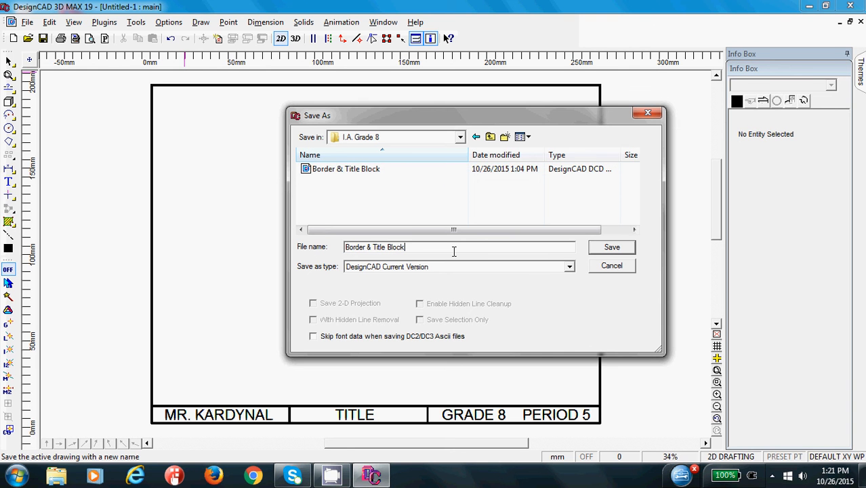
{"action": "left_click", "coordinate": [610, 246]}
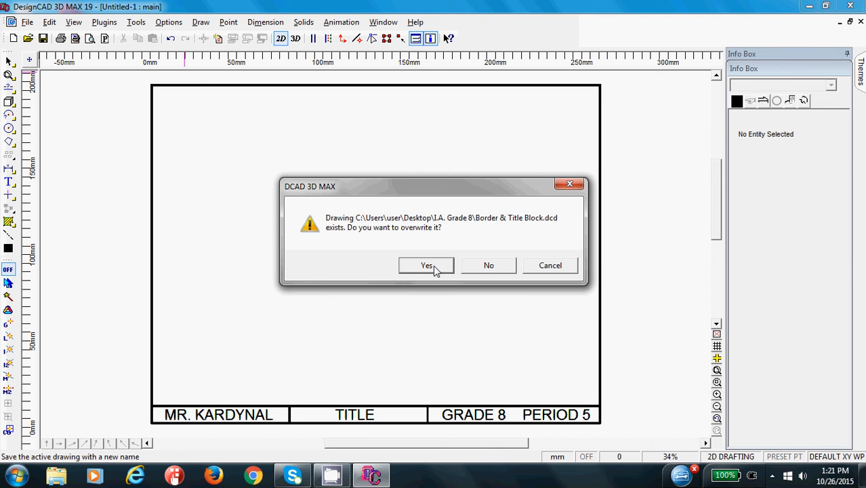
- Confirm the overwrite and save again so the drawing is 'Border & Title Block'
{"action": "left_click", "coordinate": [426, 264]}
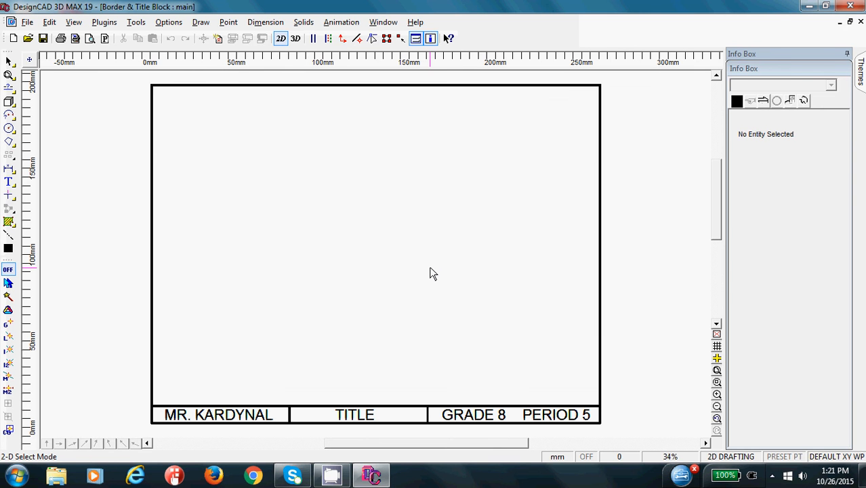
{"action": "mouse_move", "coordinate": [246, 162]}
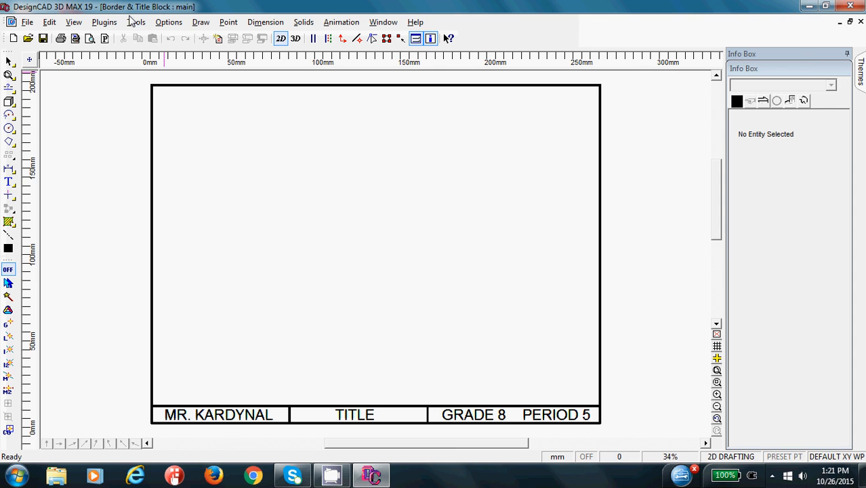
{"action": "mouse_move", "coordinate": [159, 20]}
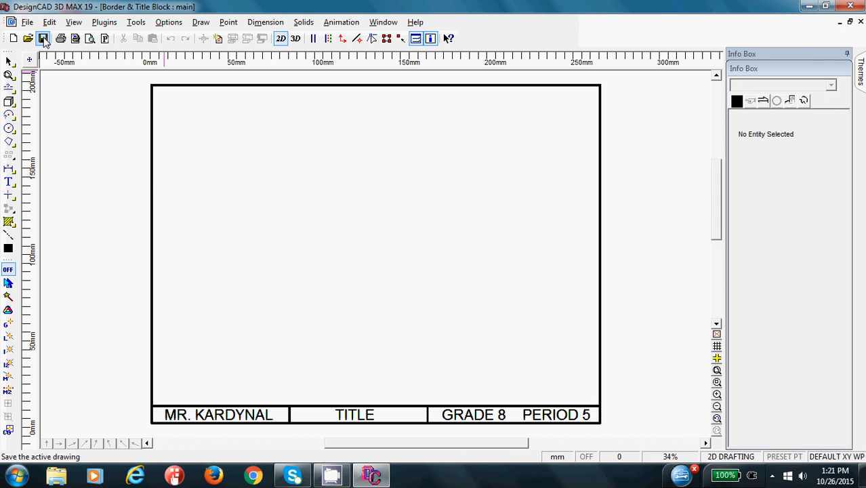
{"action": "mouse_move", "coordinate": [42, 38]}
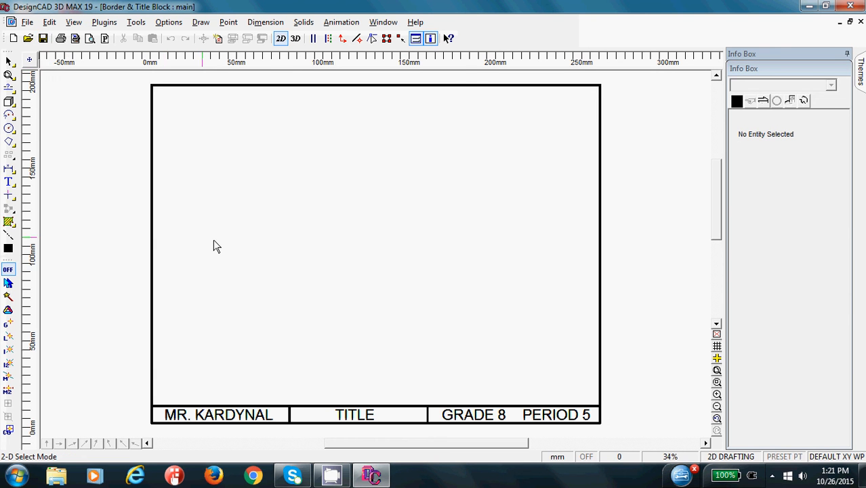
{"action": "mouse_move", "coordinate": [141, 144]}
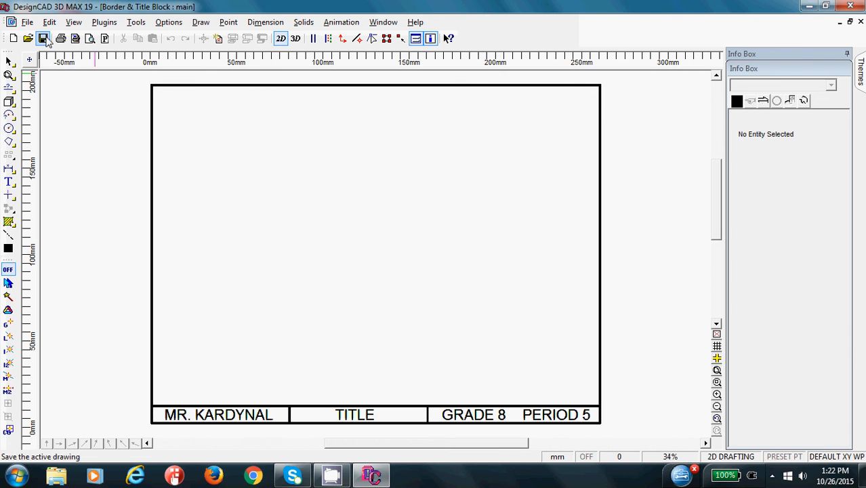
{"action": "left_click", "coordinate": [42, 38]}
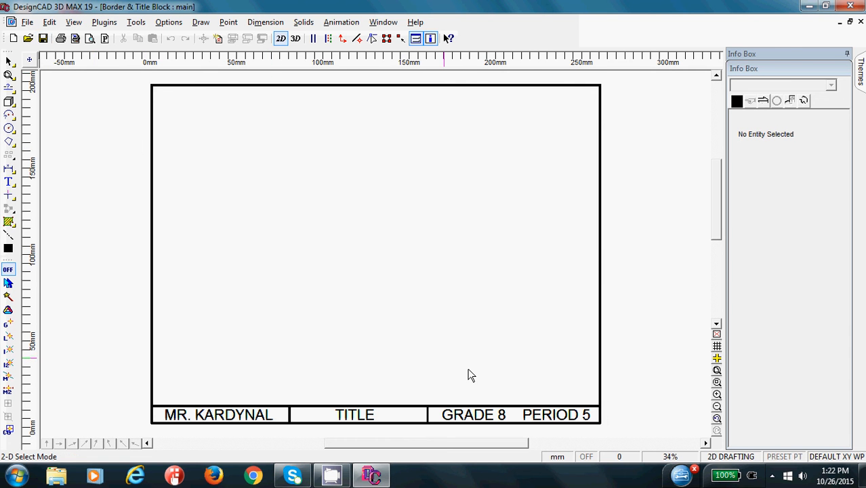